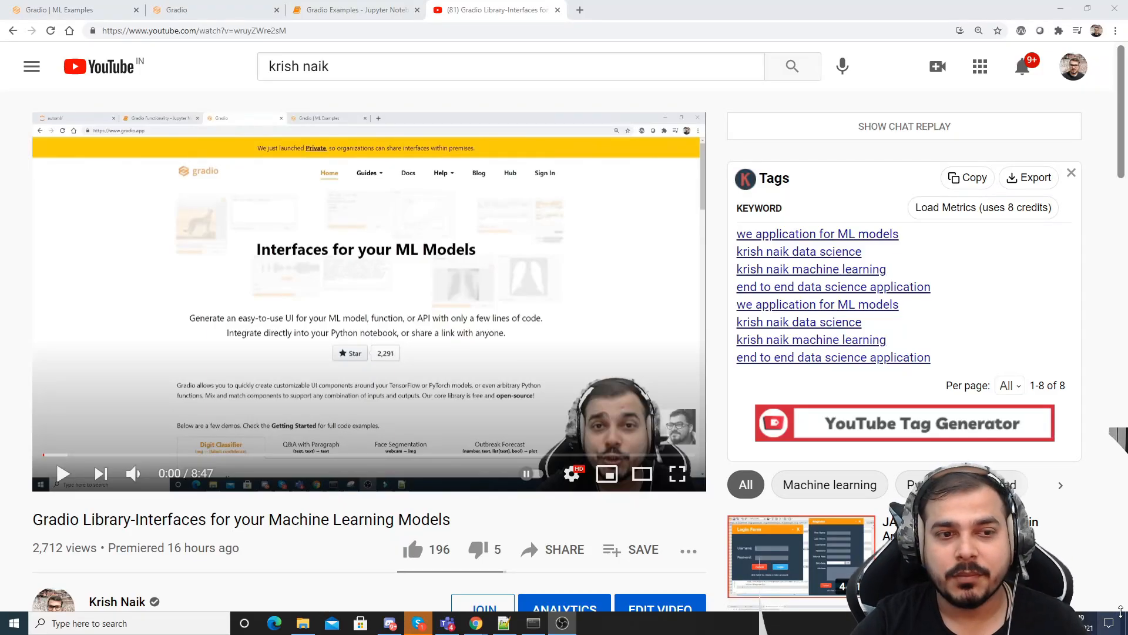
Switch from the YouTube Gradio video to the gradio.app homepage tab
{"action": "scroll", "scroll_direction": "down", "scroll_amount": 3}
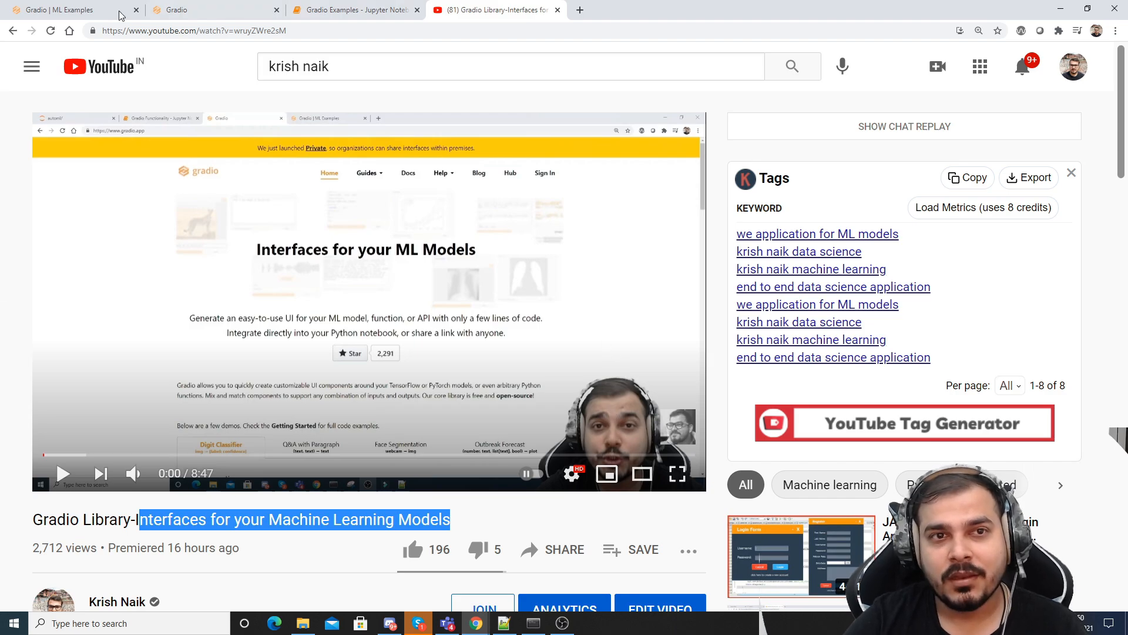
{"action": "left_click", "coordinate": [209, 10]}
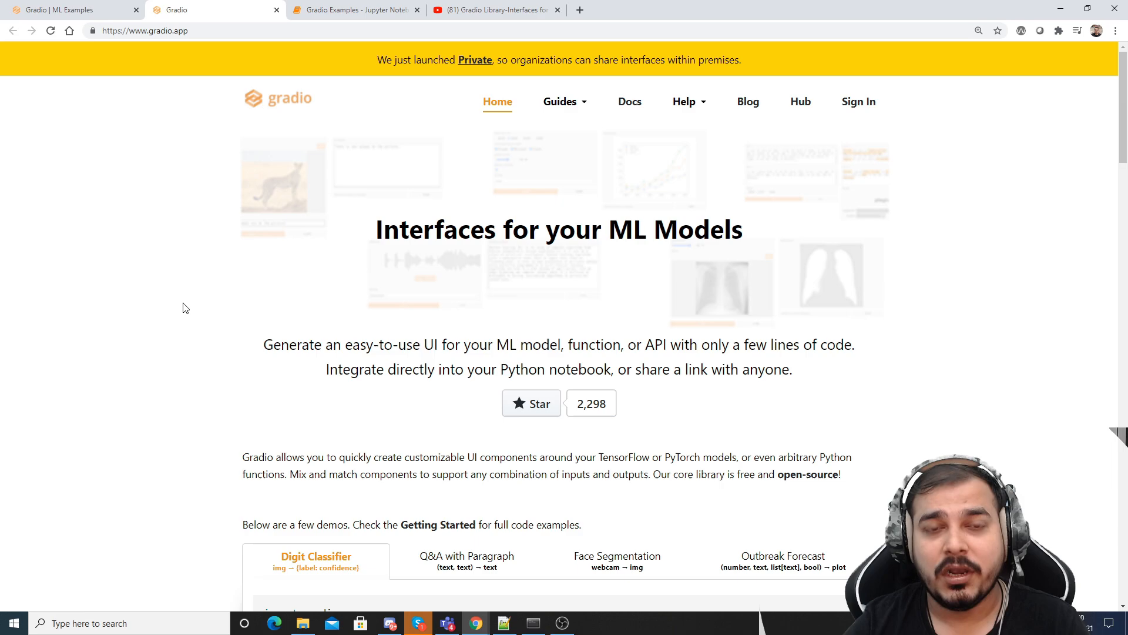
Add a '!pip install gradio' cell above the imports and run it; requirements already satisfied
{"action": "left_click", "coordinate": [353, 10]}
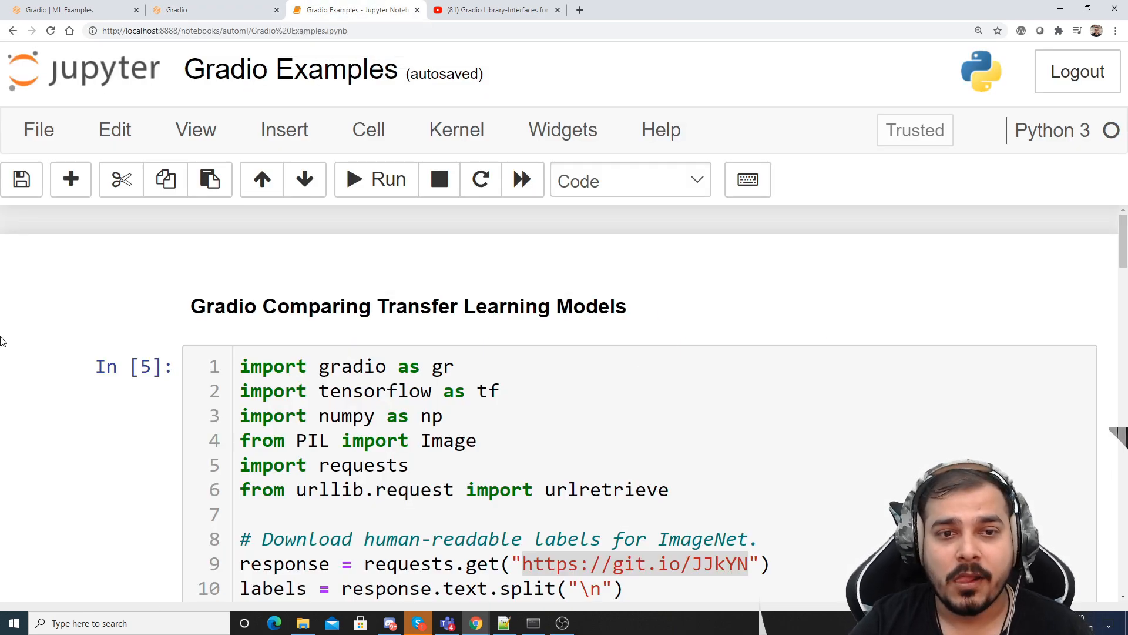
{"action": "scroll", "scroll_direction": "down", "scroll_amount": 3}
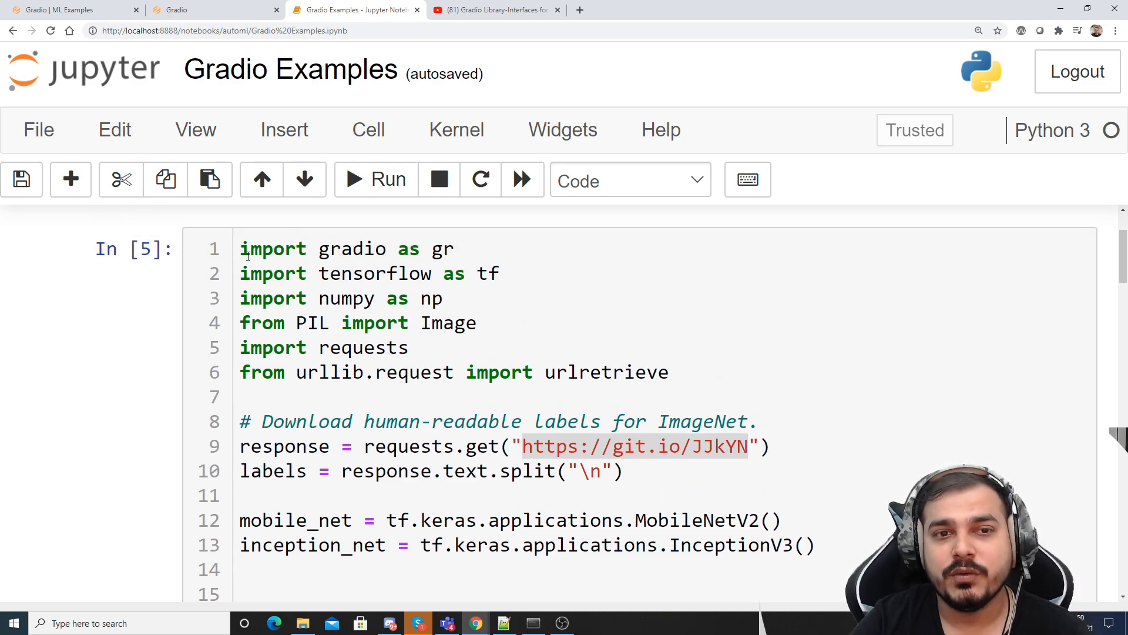
{"action": "left_click", "coordinate": [284, 130]}
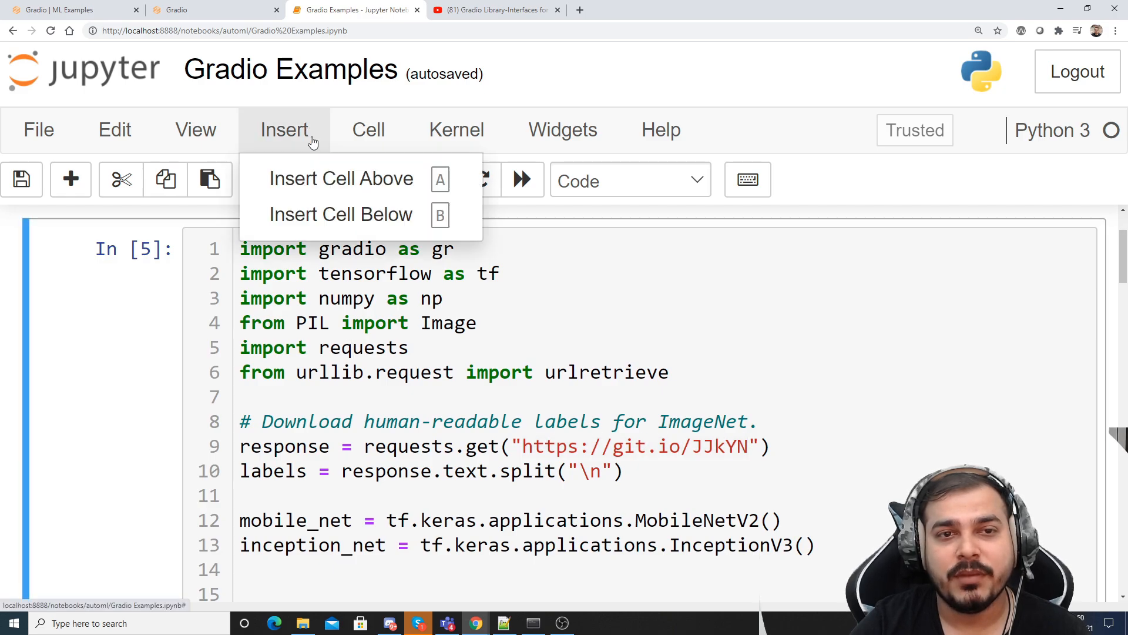
{"action": "type", "text": "!p"}
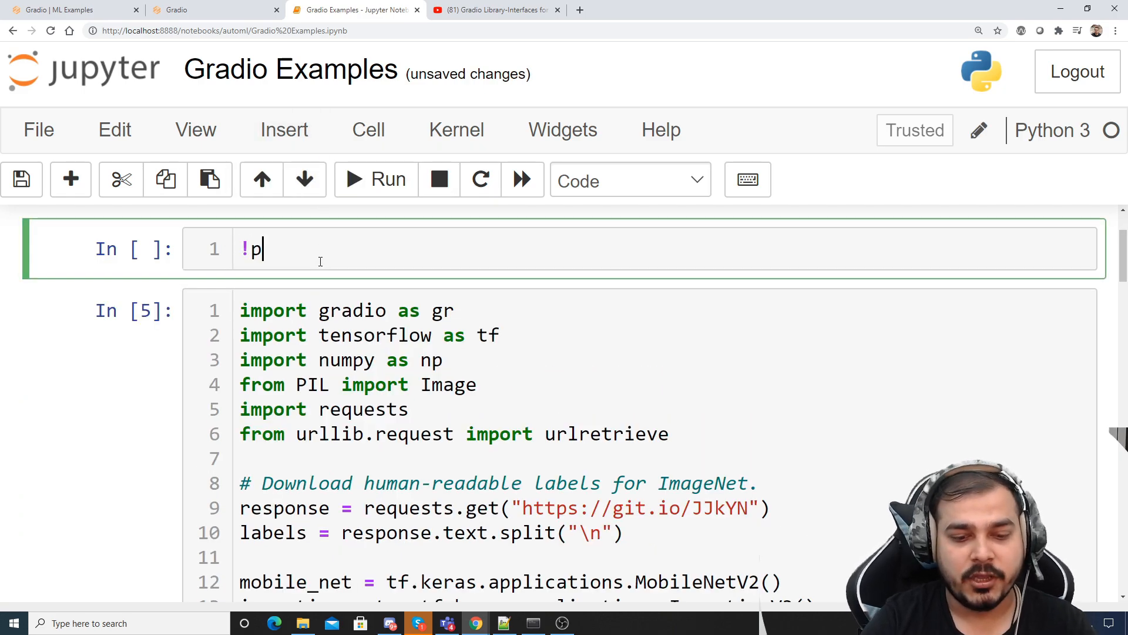
{"action": "type", "text": "ip install"}
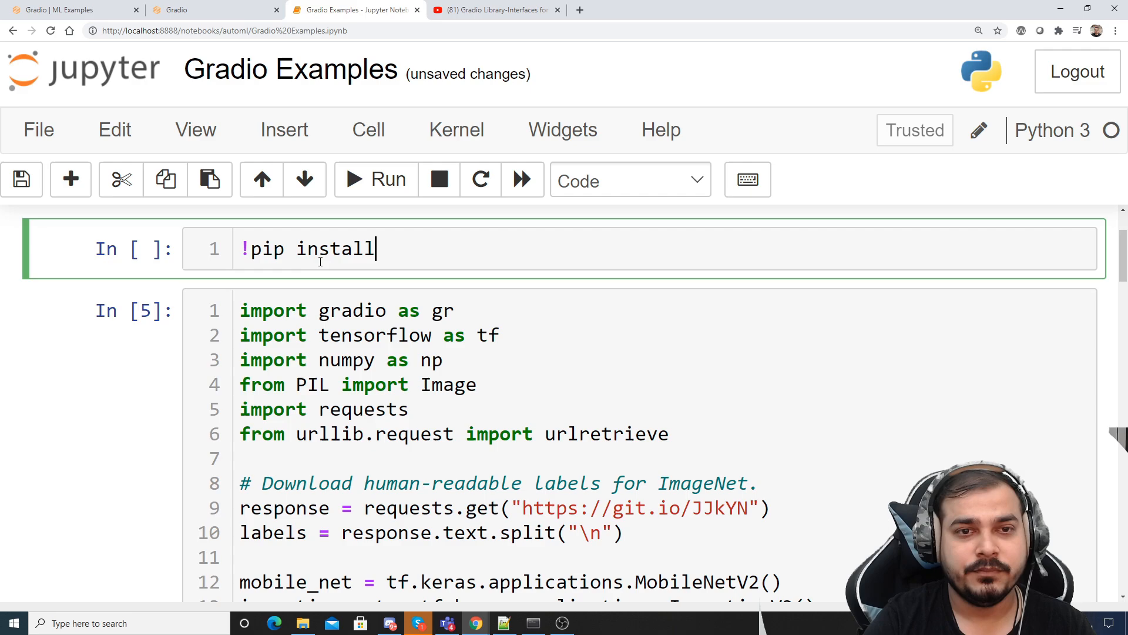
{"action": "type", "text": "gradio"}
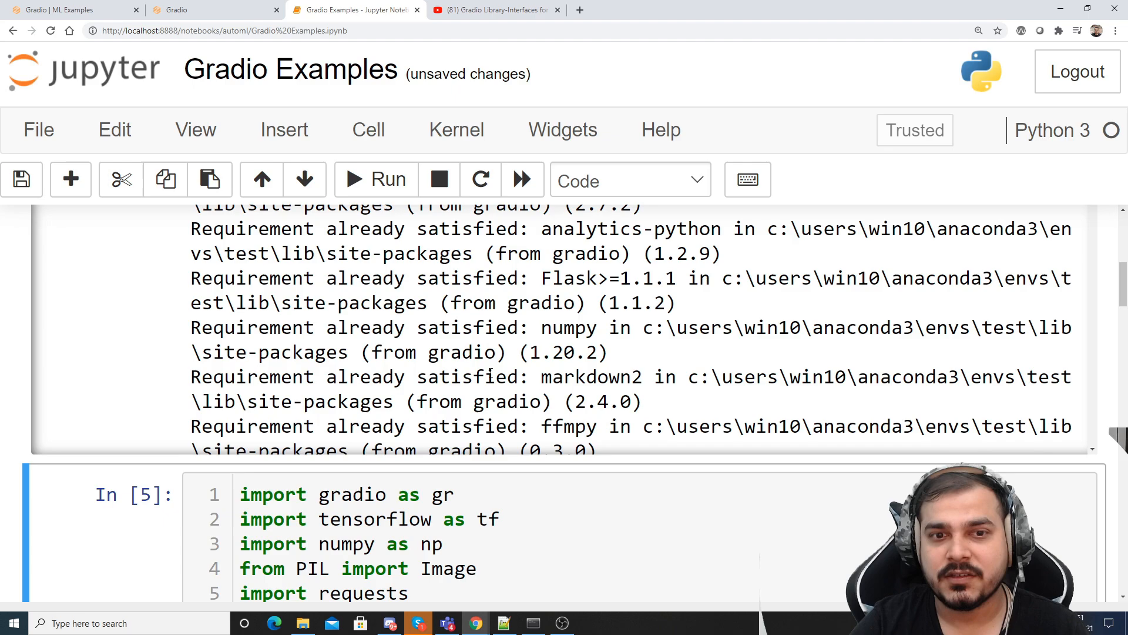
{"action": "scroll", "scroll_direction": "down", "scroll_amount": 3}
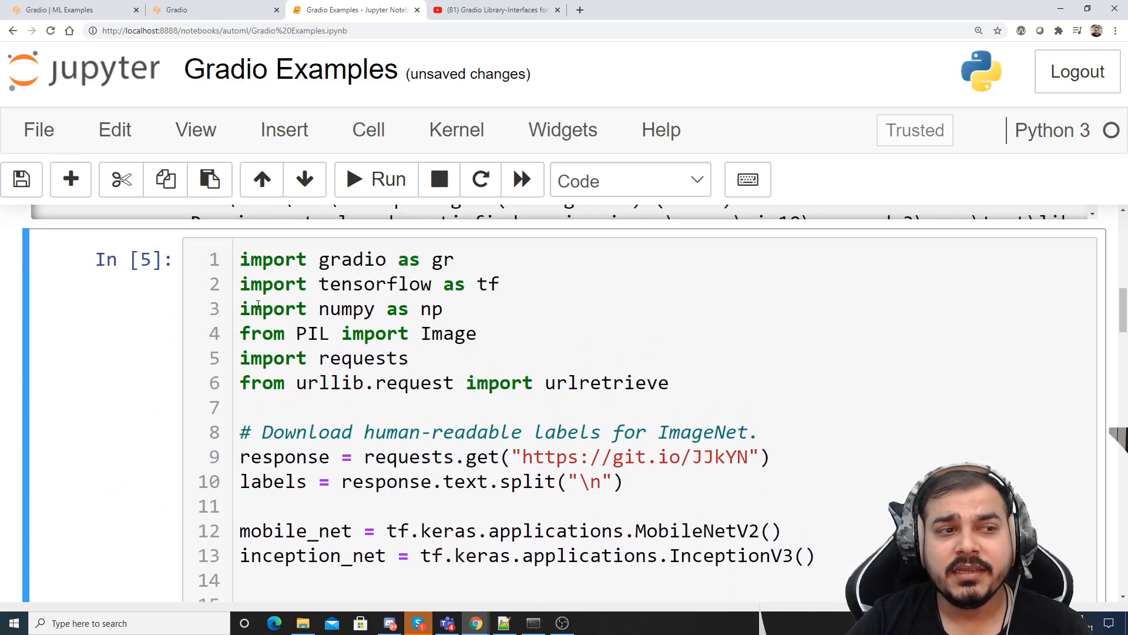
Delete the 'from urllib.request import urlretrieve' line, keeping the requests import
{"action": "left_click", "coordinate": [259, 259]}
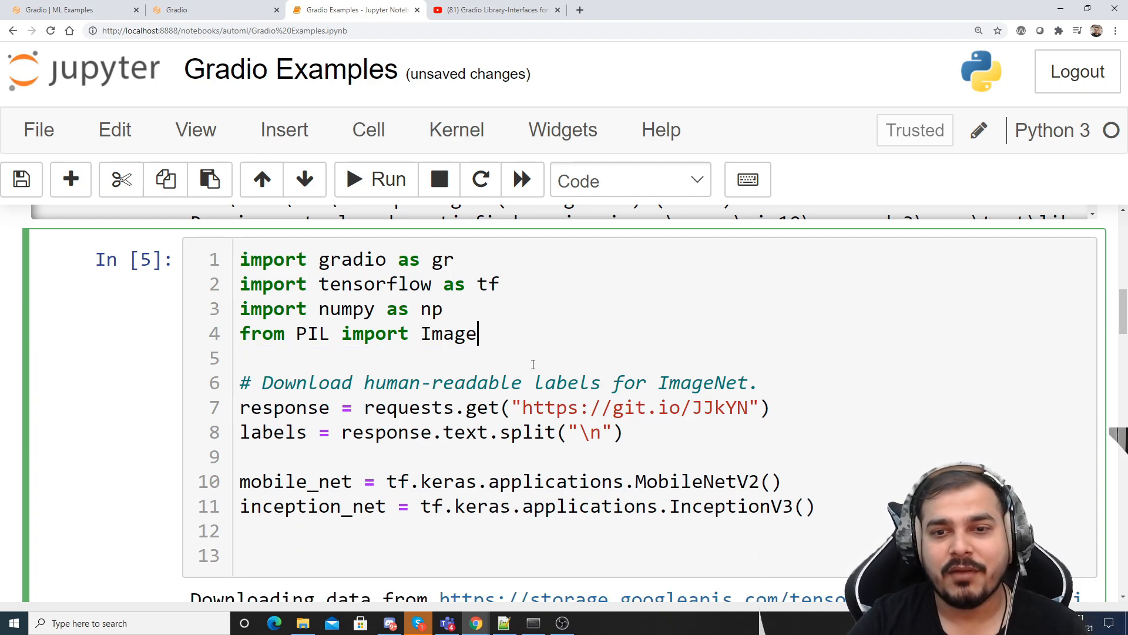
{"action": "key", "text": "enter"}
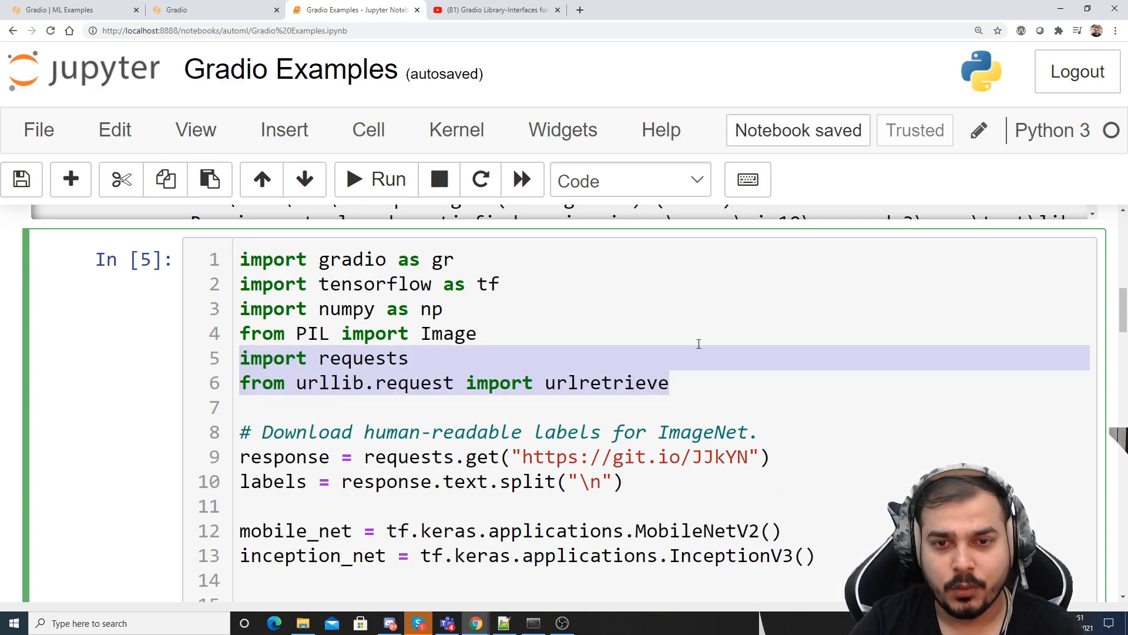
{"action": "key", "text": "Delete"}
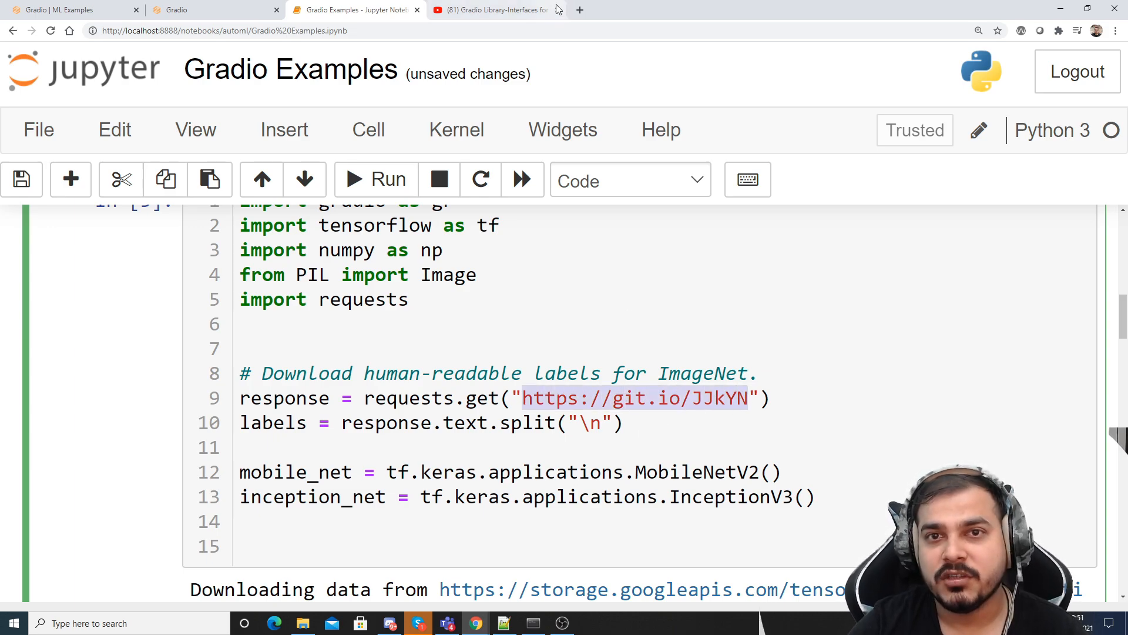
Open the git.io ImageNet labels.txt, scroll and zoom the list, then return to the notebook
{"action": "left_click", "coordinate": [579, 9]}
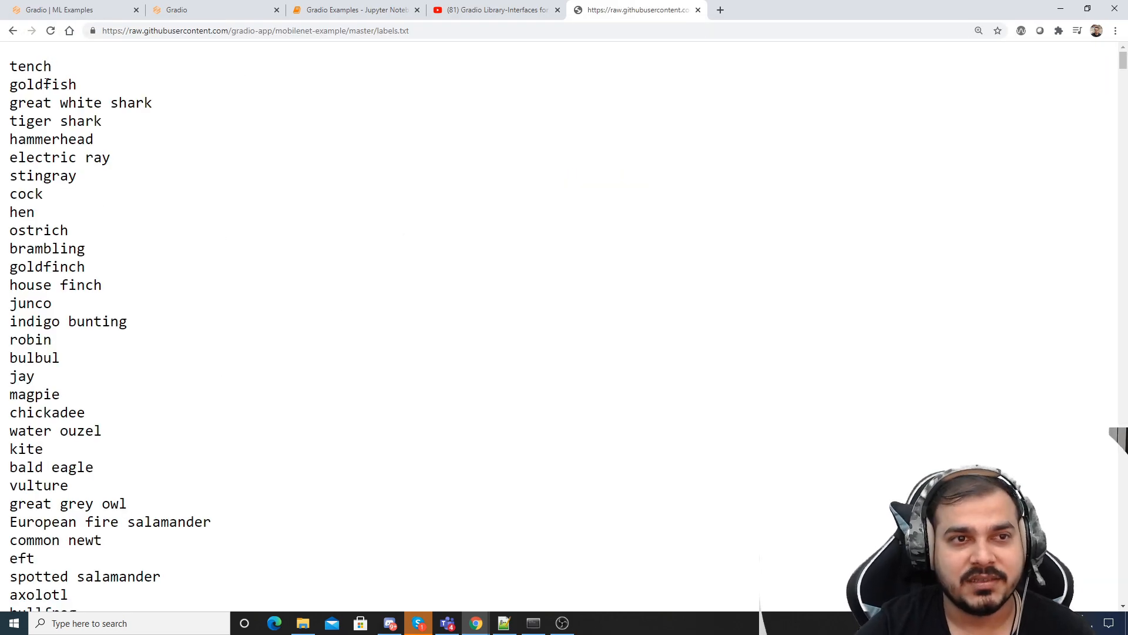
{"action": "double_click", "coordinate": [42, 84]}
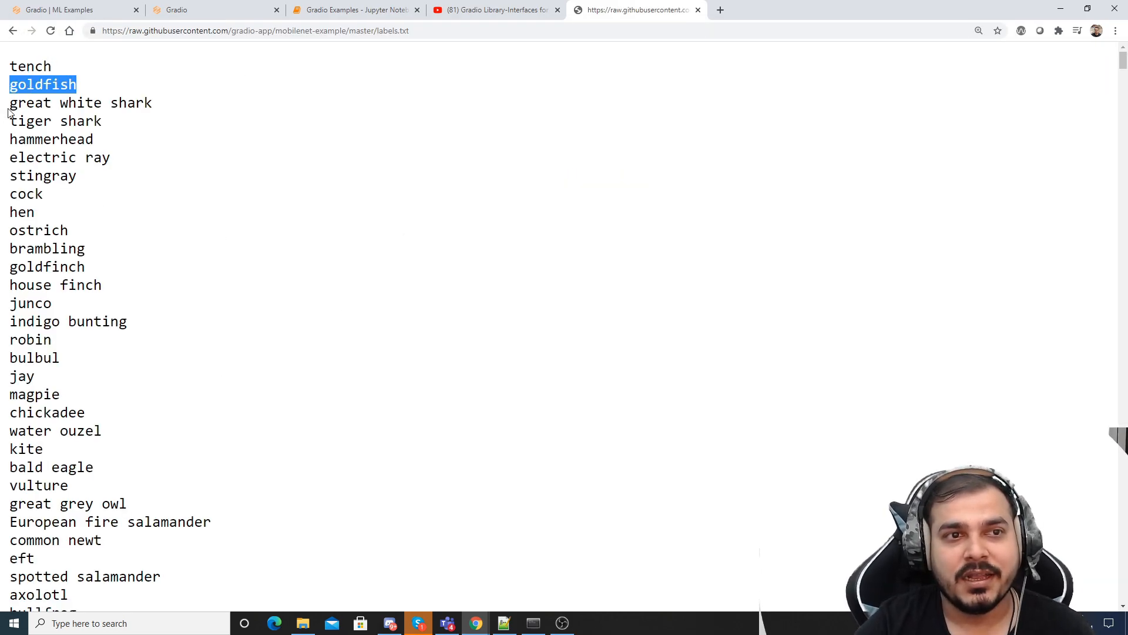
{"action": "scroll", "scroll_direction": "down", "scroll_amount": 3}
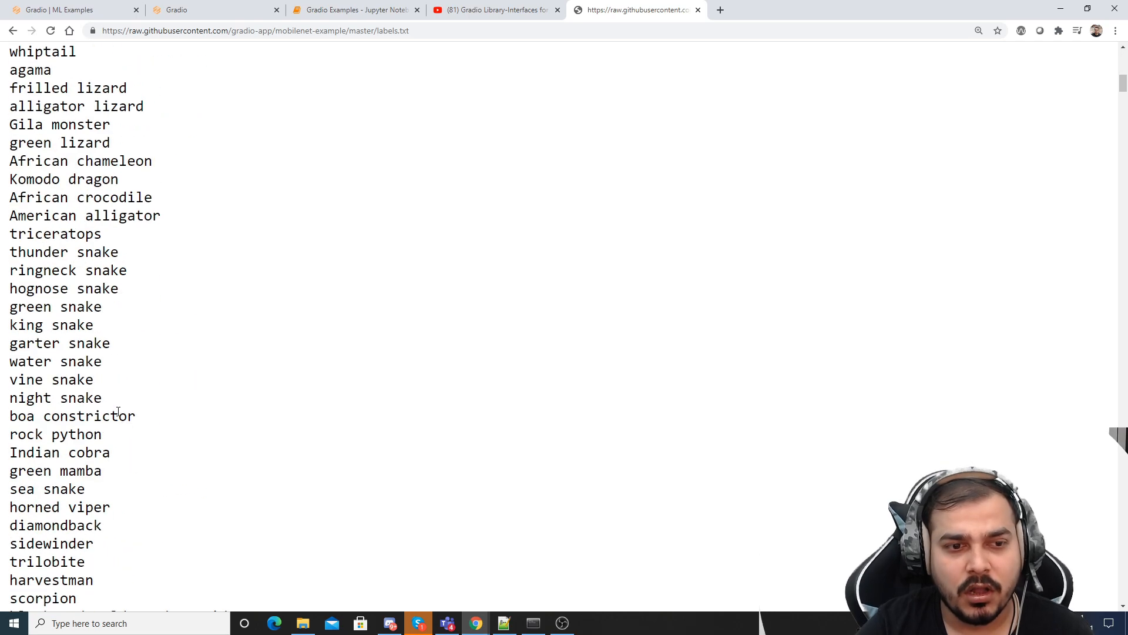
{"action": "scroll", "scroll_direction": "down", "scroll_amount": 3}
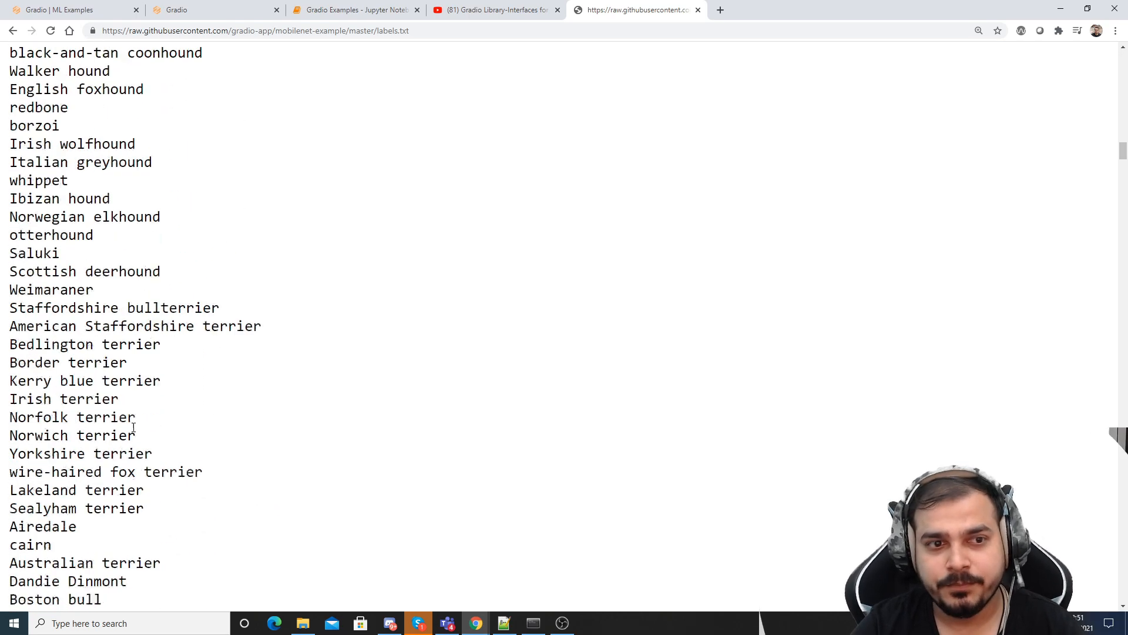
{"action": "scroll", "scroll_direction": "down", "scroll_amount": 3}
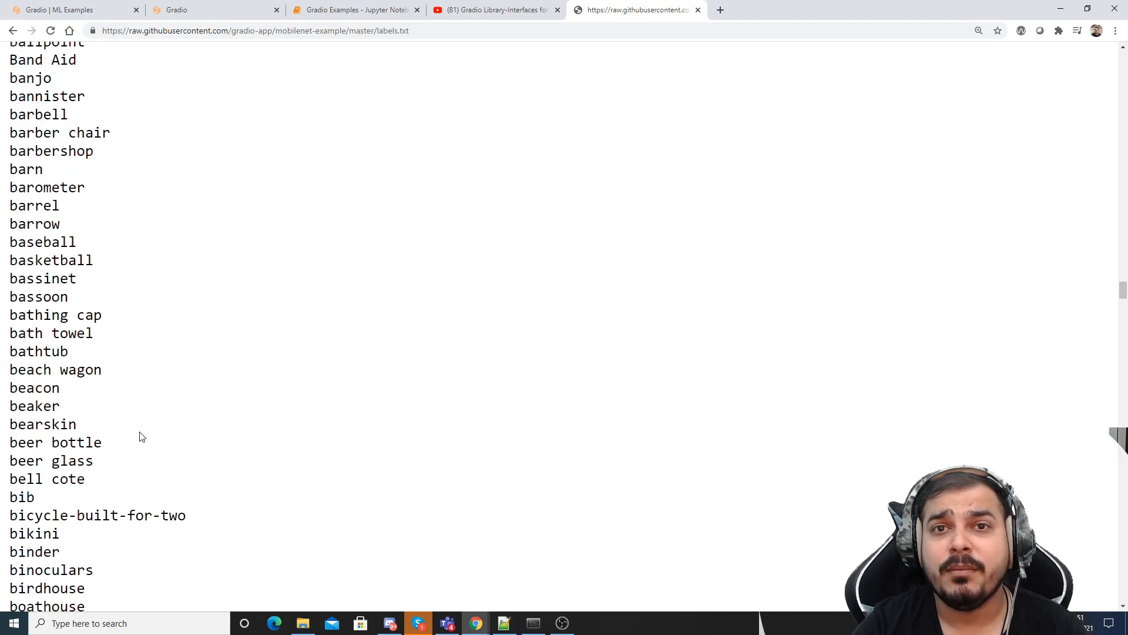
{"action": "scroll", "scroll_direction": "down", "scroll_amount": 3}
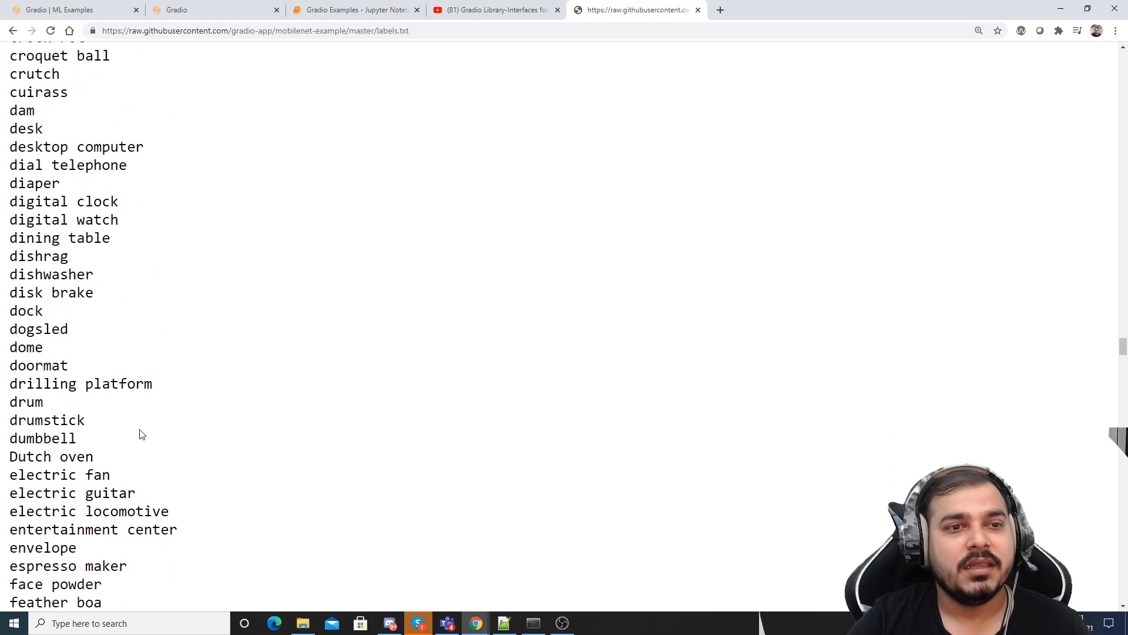
{"action": "key", "text": "ctrl+plus"}
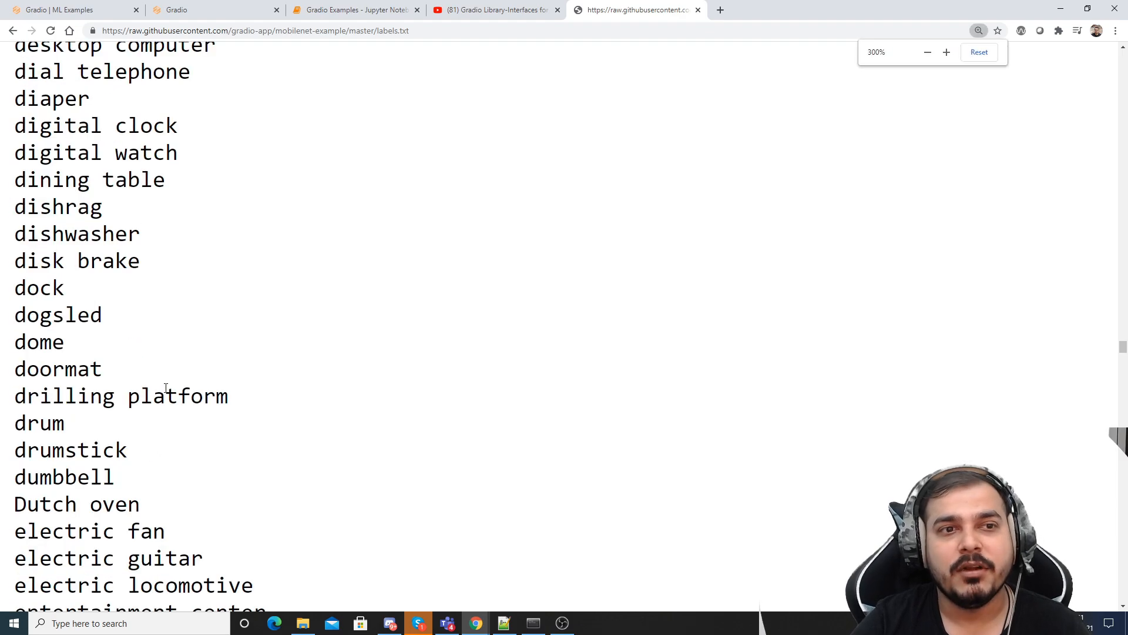
{"action": "scroll", "scroll_direction": "down", "scroll_amount": 3}
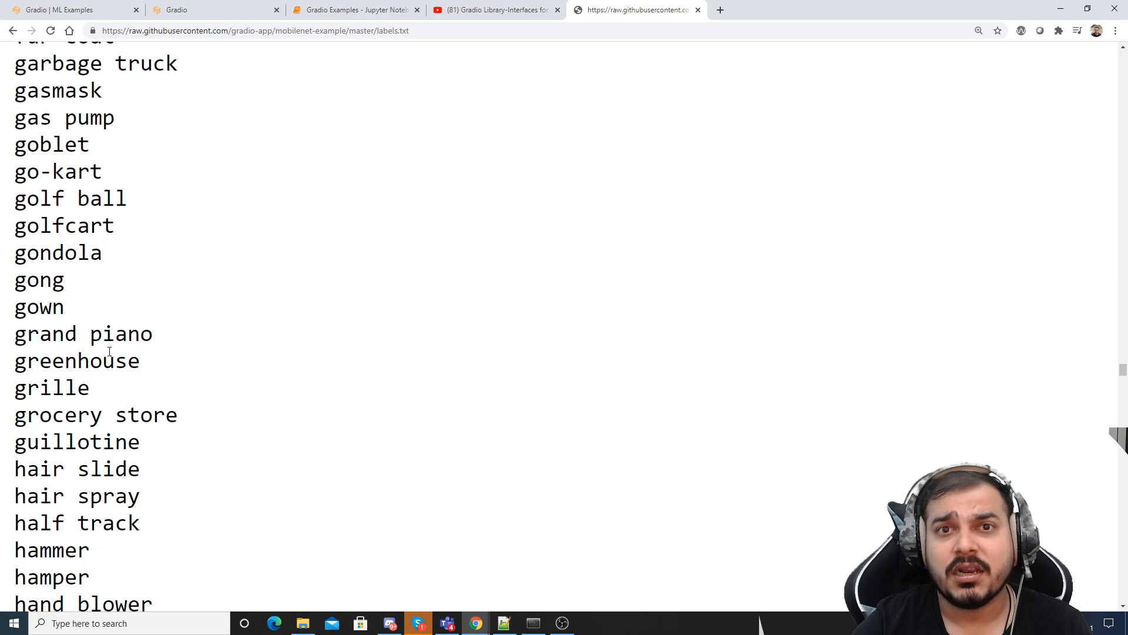
{"action": "left_click", "coordinate": [495, 9]}
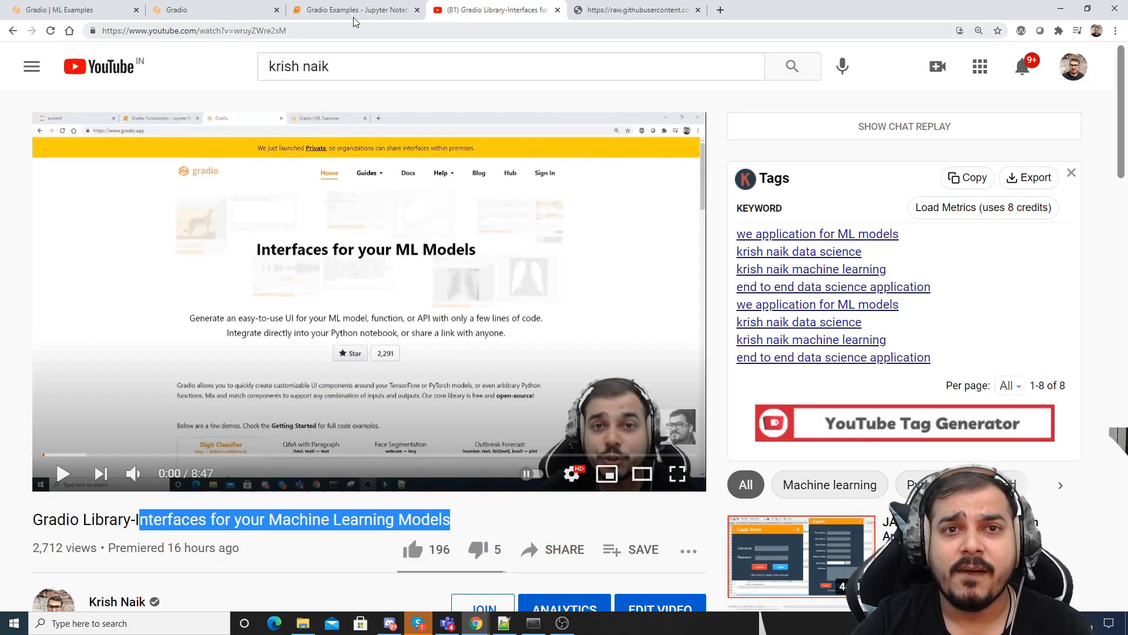
{"action": "left_click", "coordinate": [352, 9]}
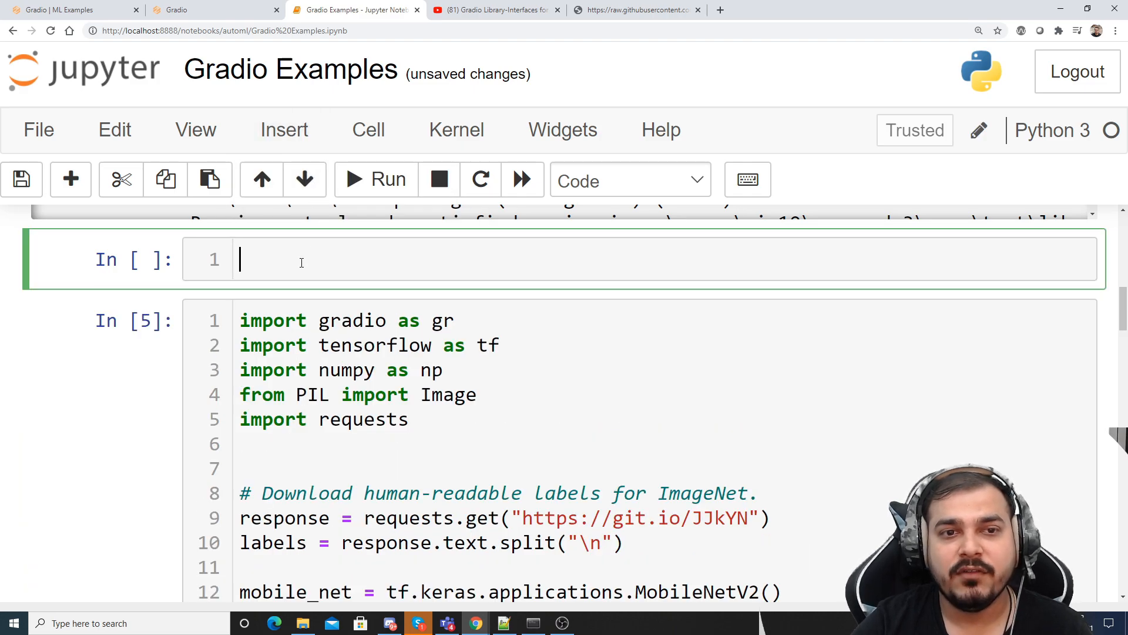
Print tf.__version__ (2.2.0) in a new cell and rerun the MobileNetV2/InceptionV3 loading cell
{"action": "type", "text": "import"}
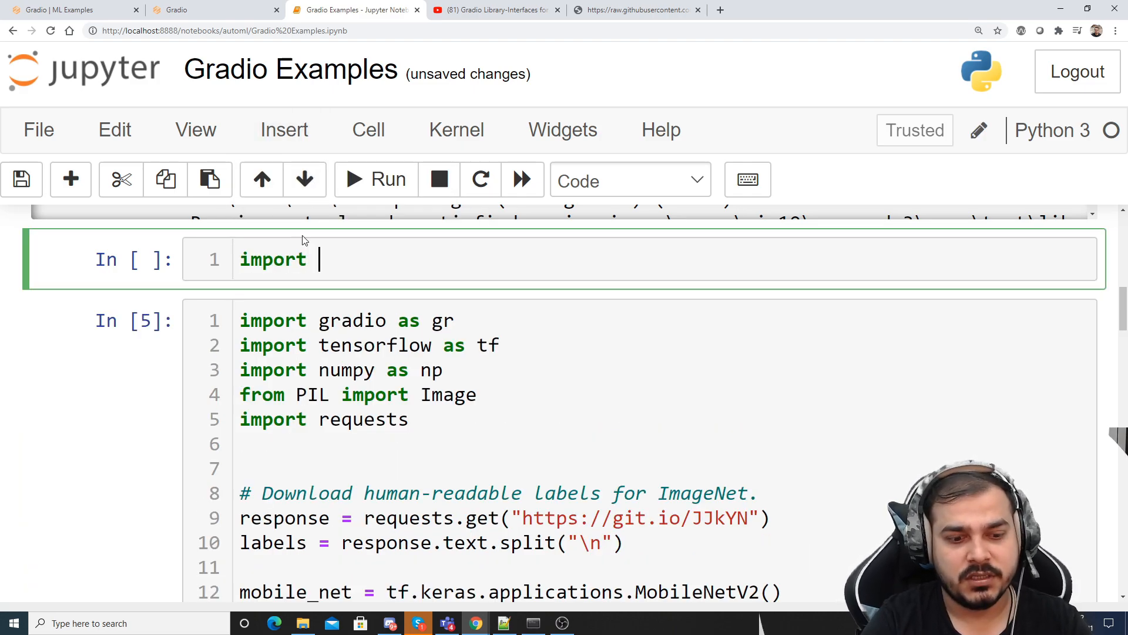
{"action": "type", "text": "tensorflow as tf"}
{"action": "type", "text": "pri"}
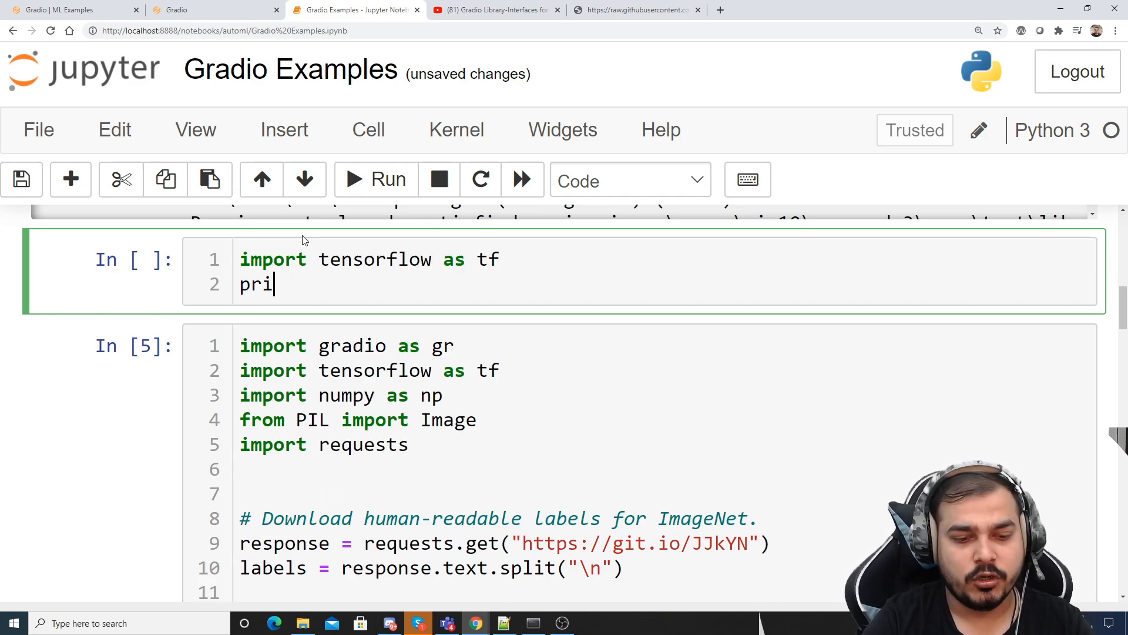
{"action": "type", "text": "nt(tf."}
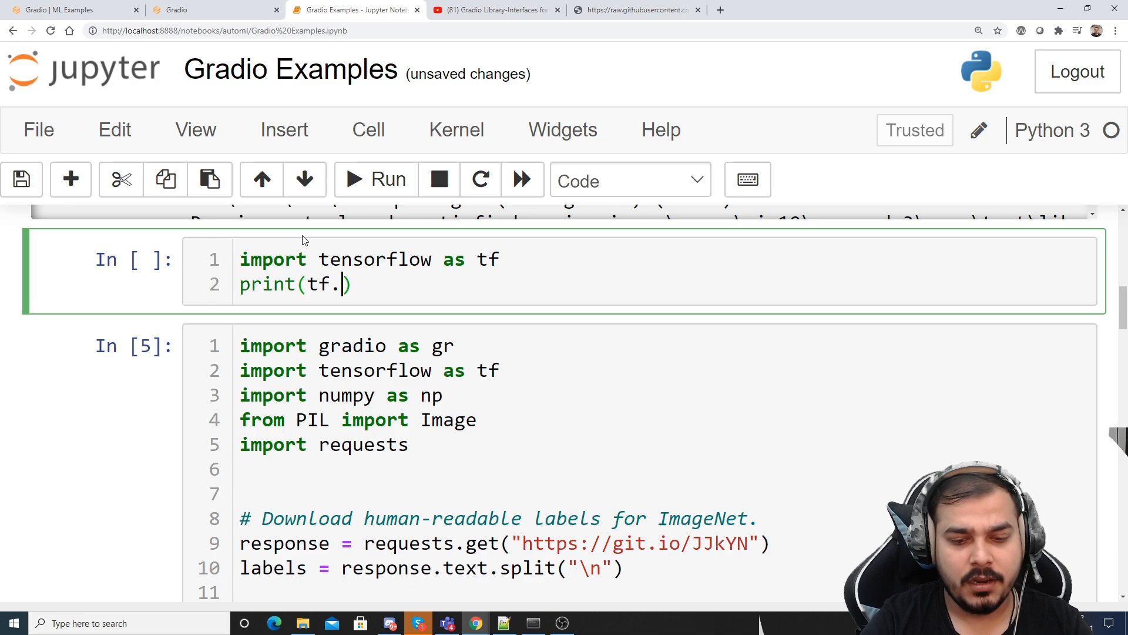
{"action": "type", "text": "__version"}
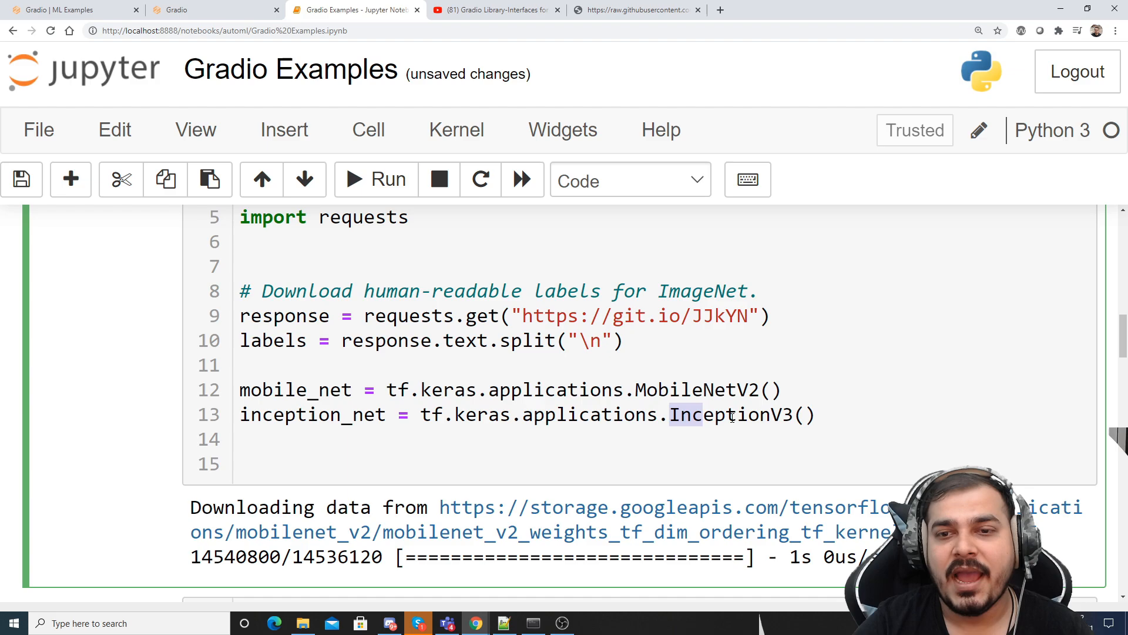
{"action": "double_click", "coordinate": [740, 414]}
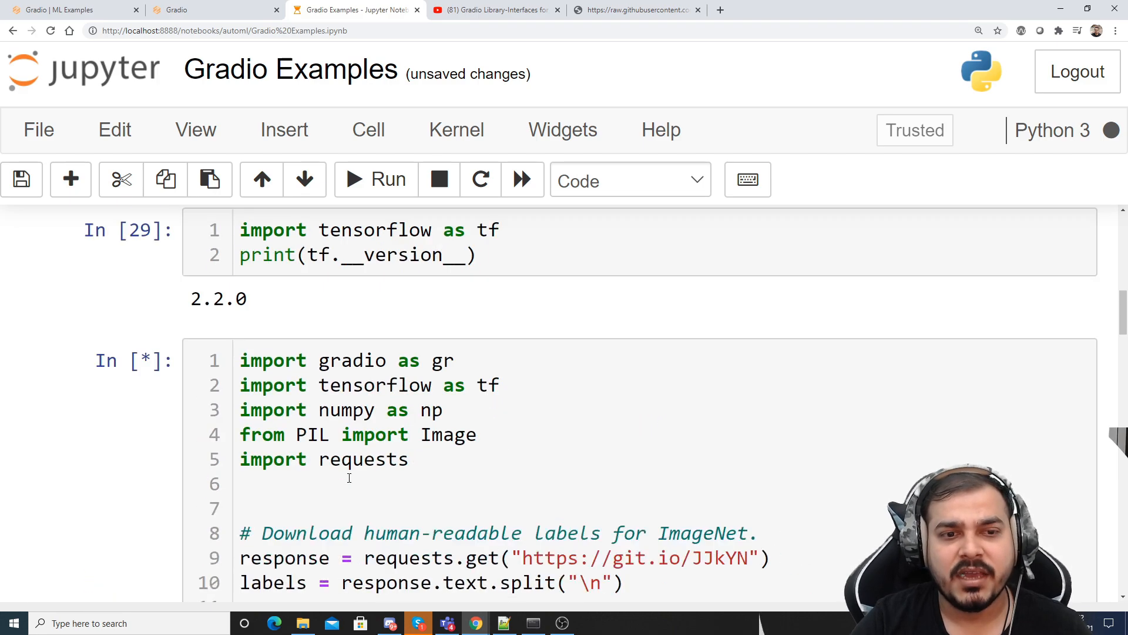
{"action": "scroll", "scroll_direction": "down", "scroll_amount": 3}
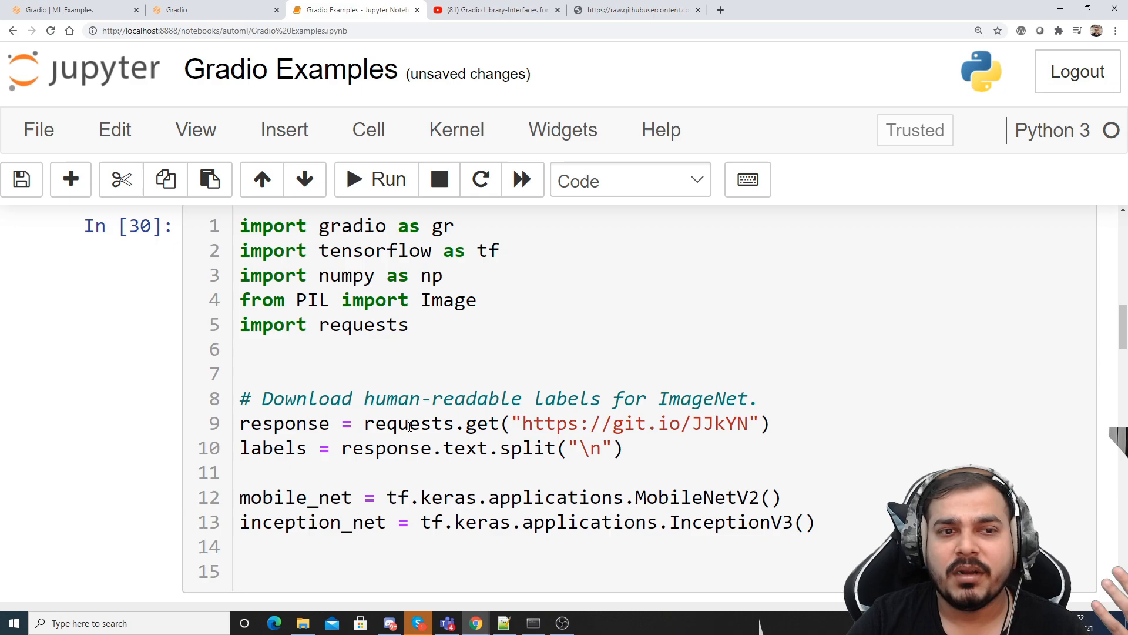
{"action": "scroll", "scroll_direction": "down", "scroll_amount": 3}
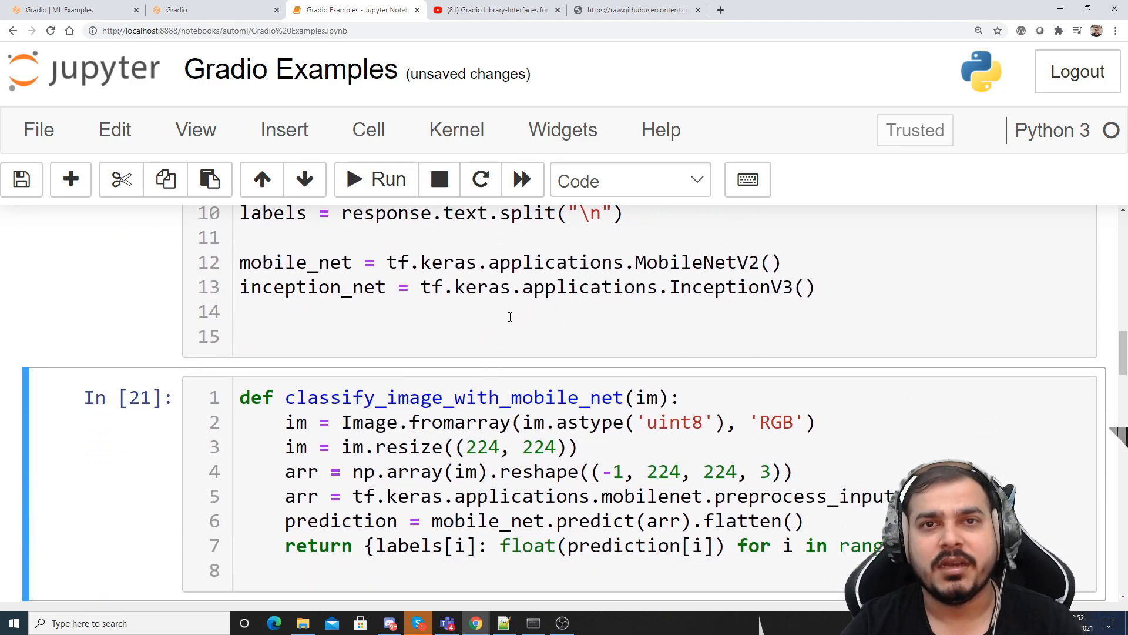
Run classify_image_with_mobile_net and classify_image_with_inception_net, then launch gr.Interface with examples
{"action": "scroll", "scroll_direction": "down", "scroll_amount": 3}
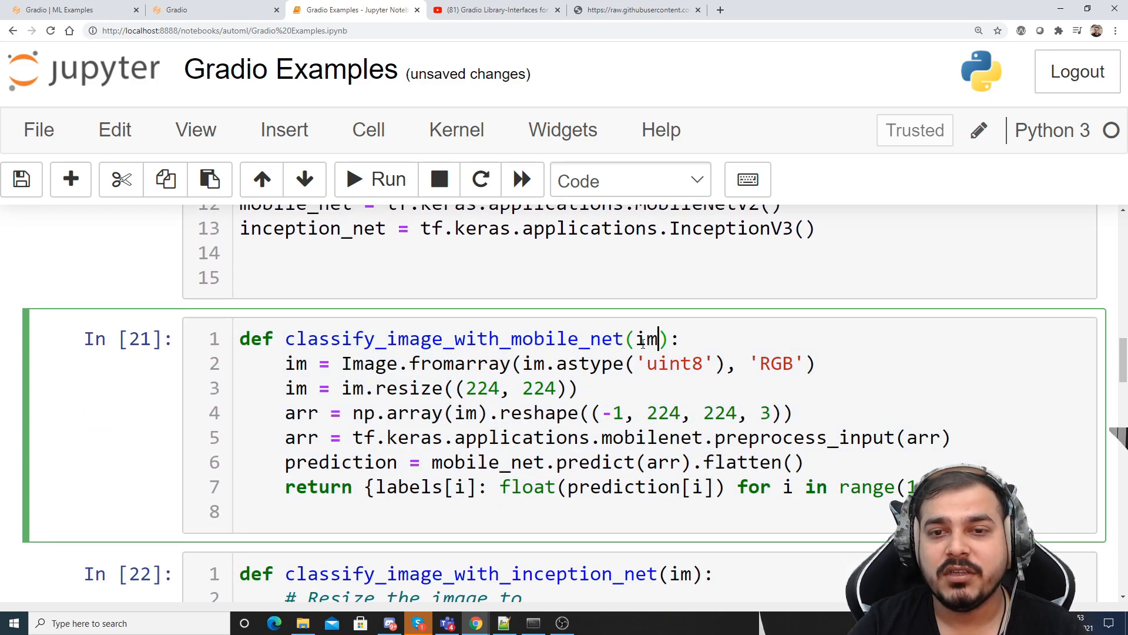
{"action": "double_click", "coordinate": [646, 338]}
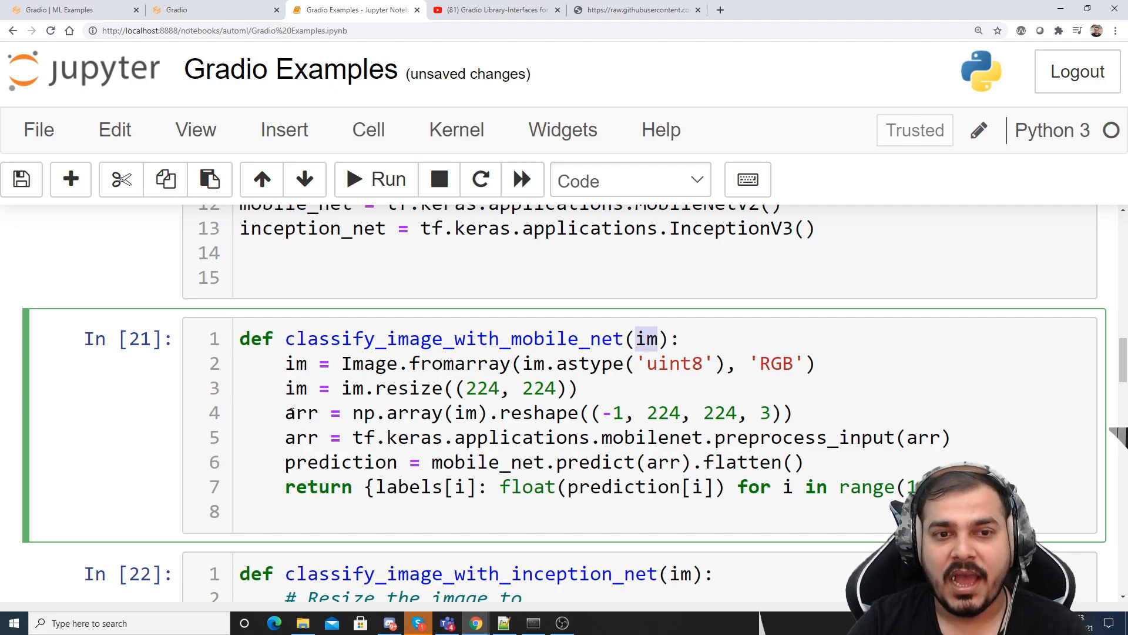
{"action": "left_click_drag", "start_coordinate": [285, 363], "coordinate": [806, 462]}
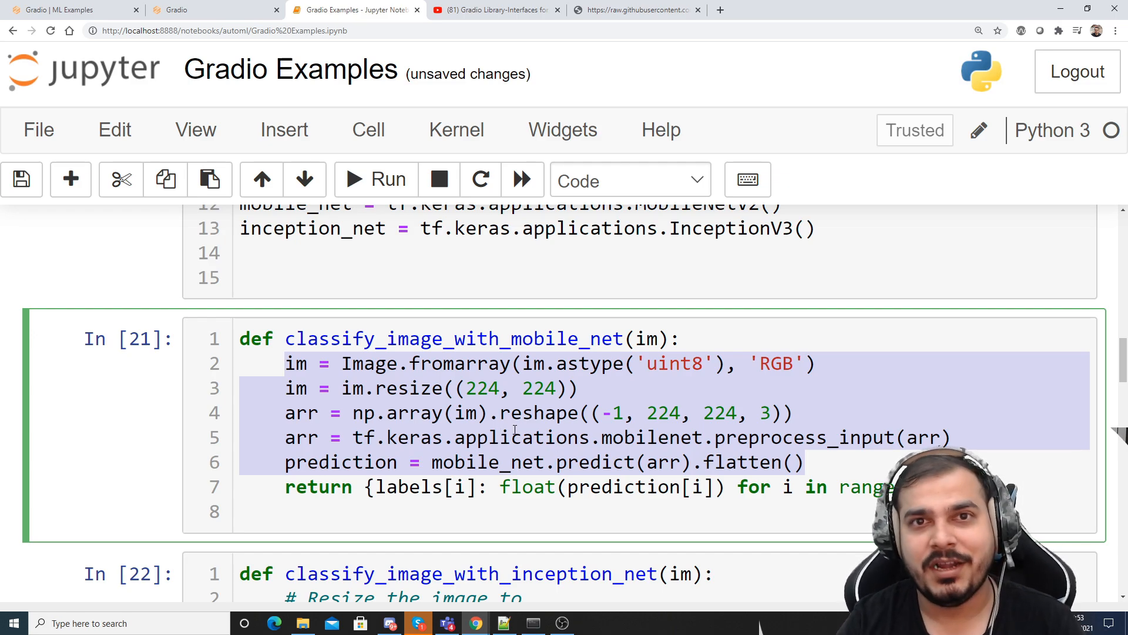
{"action": "left_click", "coordinate": [504, 438]}
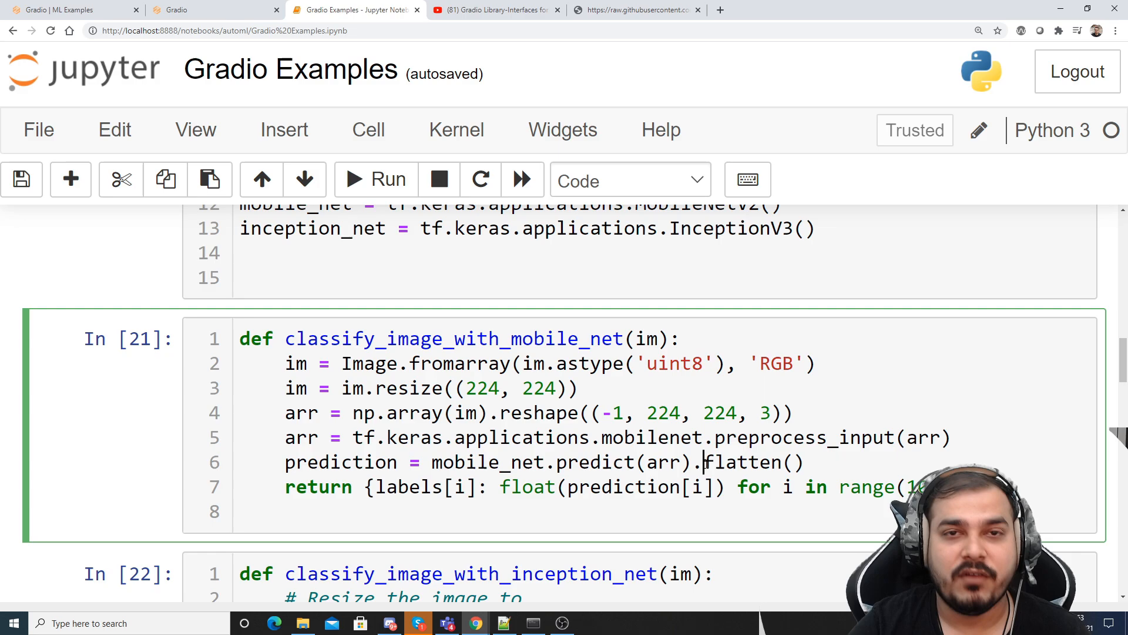
{"action": "double_click", "coordinate": [748, 462]}
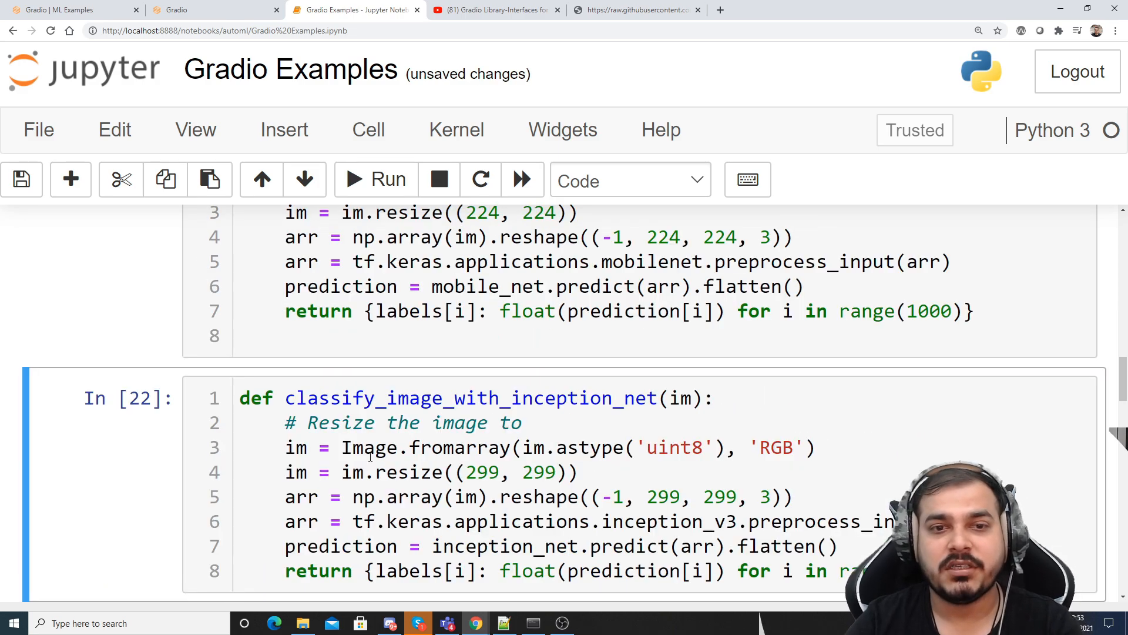
{"action": "scroll", "scroll_direction": "down", "scroll_amount": 3}
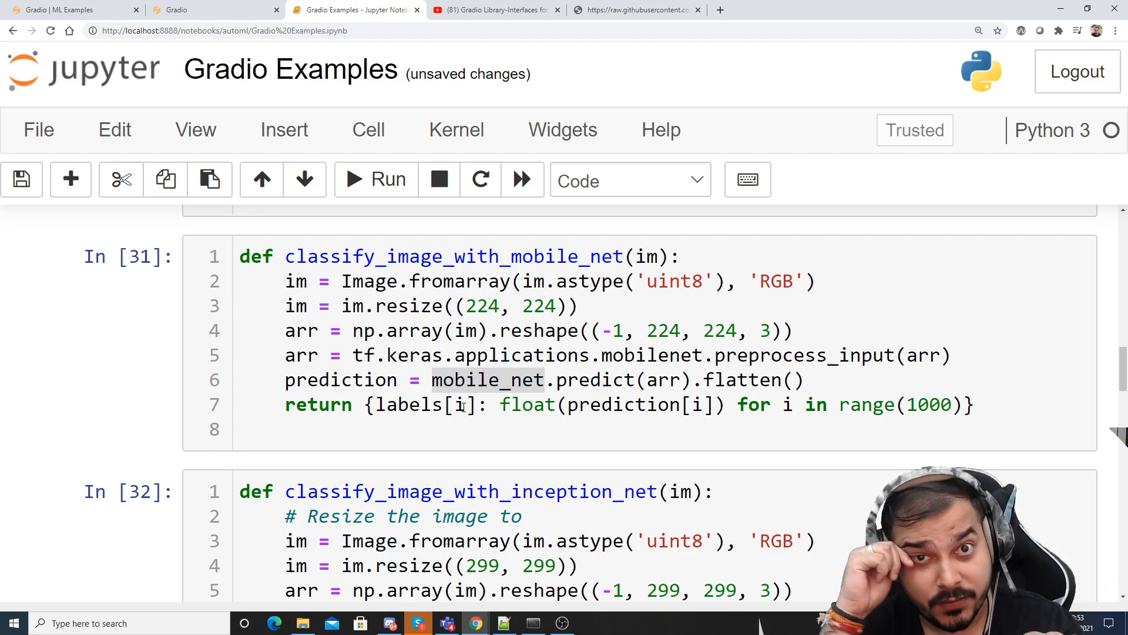
{"action": "scroll", "scroll_direction": "down", "scroll_amount": 3}
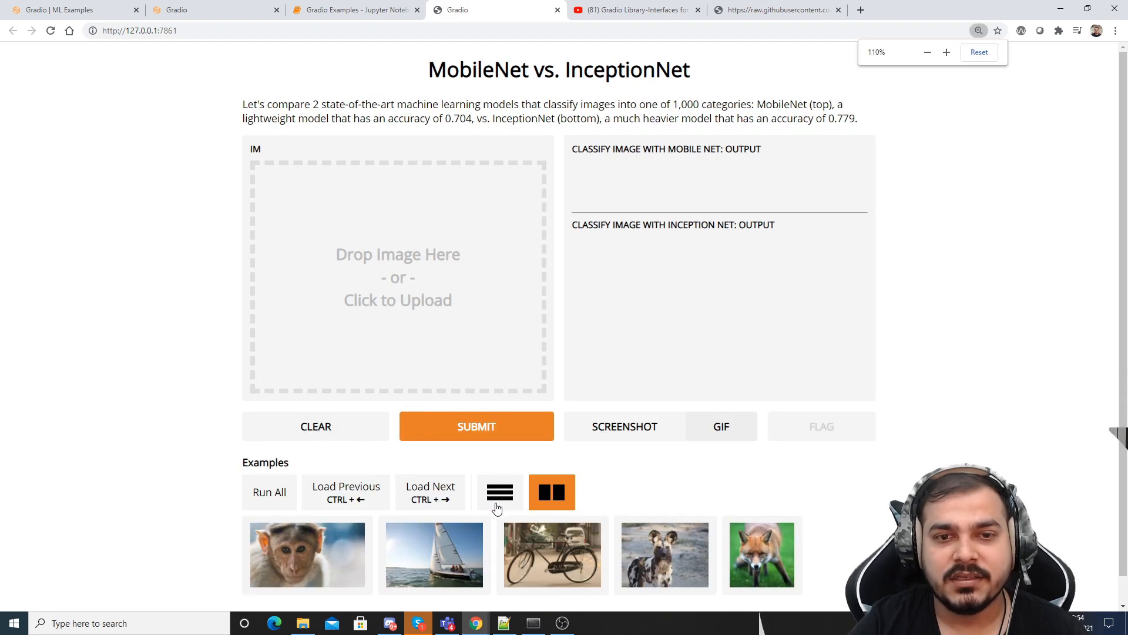
Submit the sailboat example, getting 'yawl' at 59% and 77%, then clear the interface
{"action": "scroll", "scroll_direction": "down", "scroll_amount": 3}
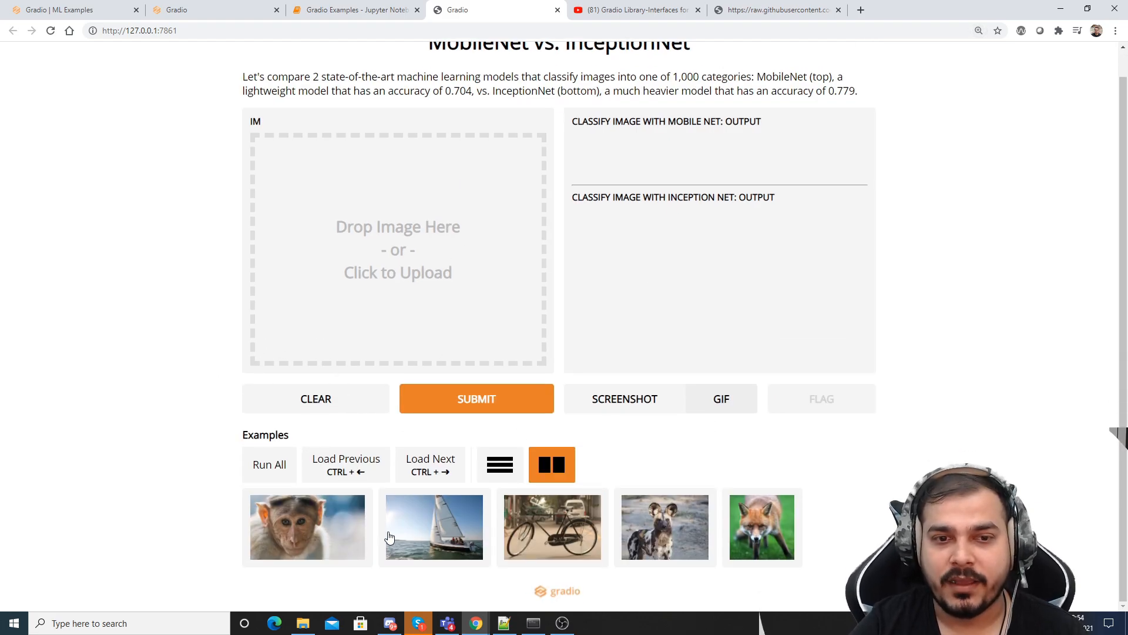
{"action": "mouse_move", "coordinate": [824, 531]}
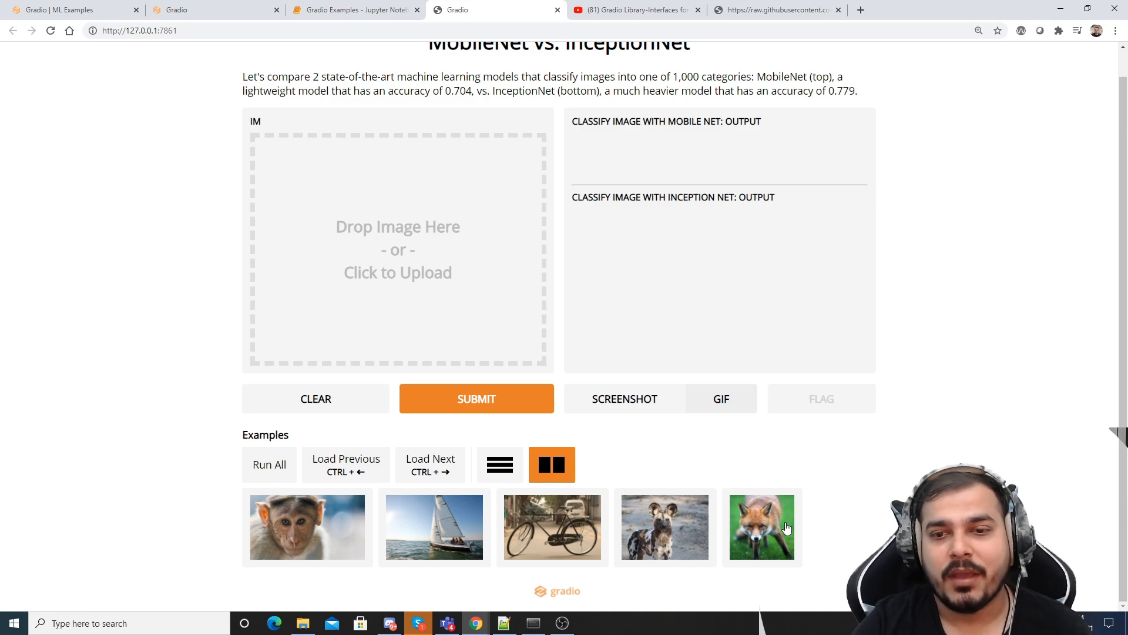
{"action": "mouse_move", "coordinate": [817, 526]}
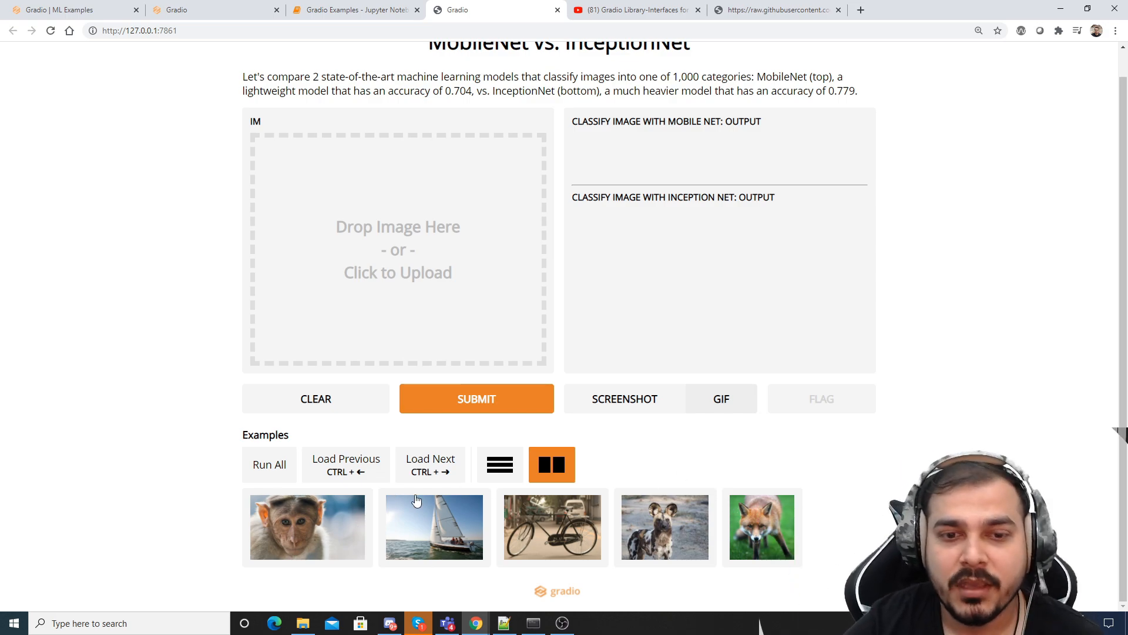
{"action": "left_click", "coordinate": [434, 527]}
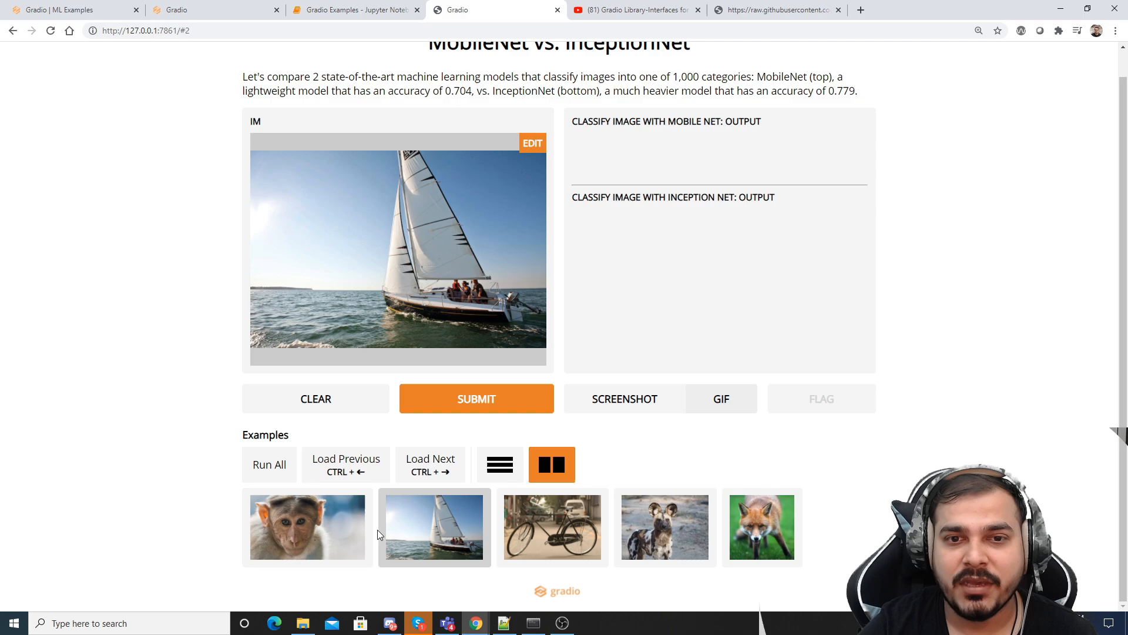
{"action": "left_click", "coordinate": [476, 398]}
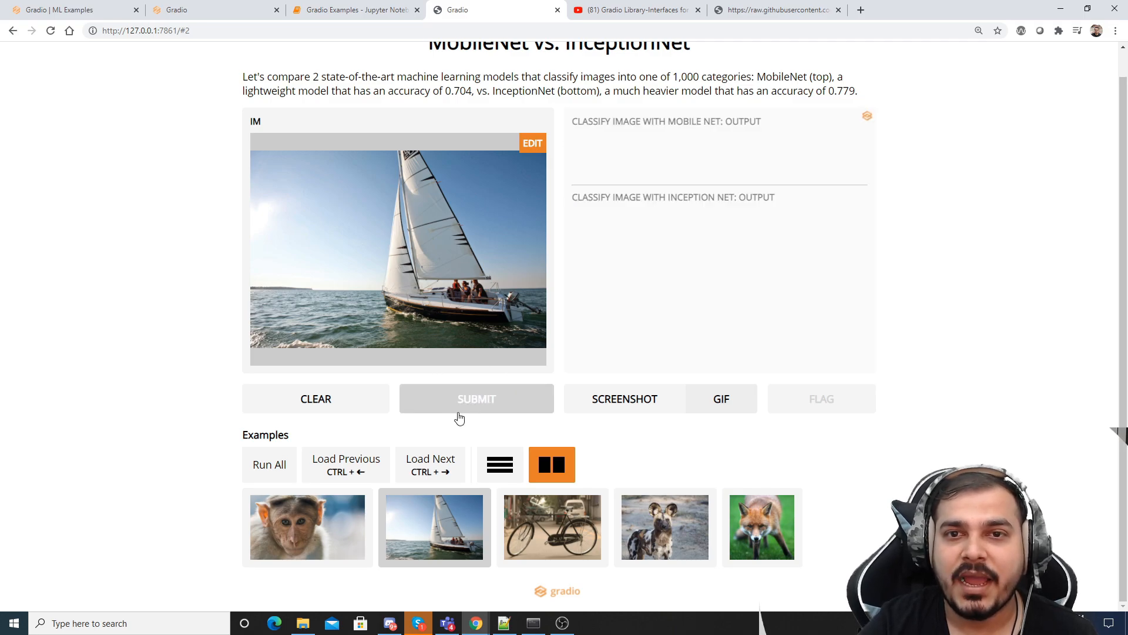
{"action": "left_click", "coordinate": [477, 398]}
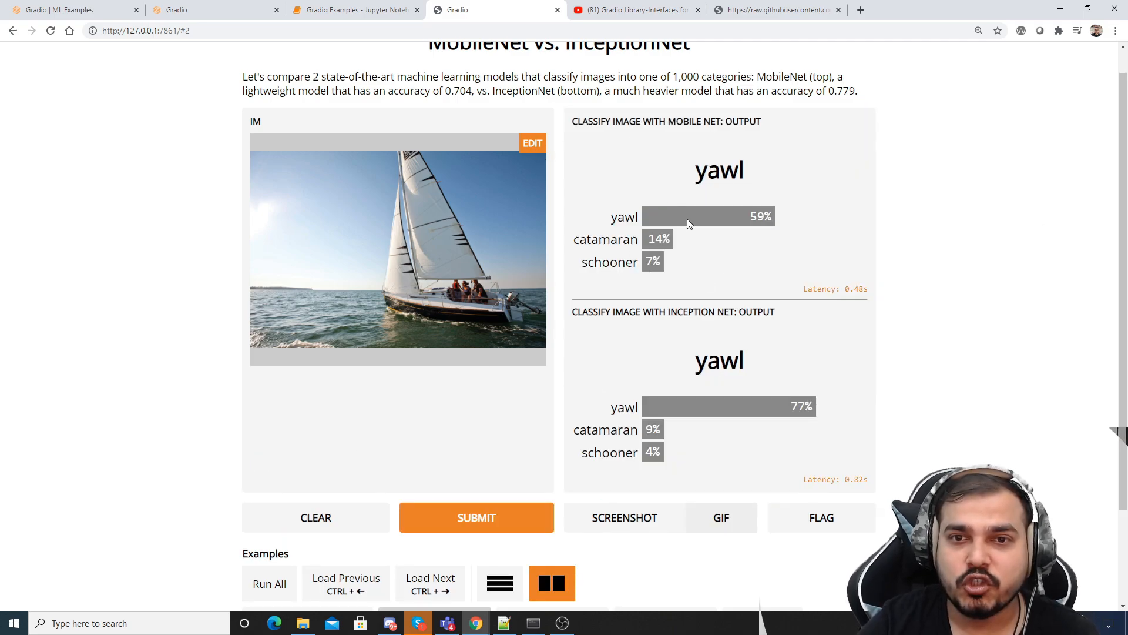
{"action": "double_click", "coordinate": [731, 121]}
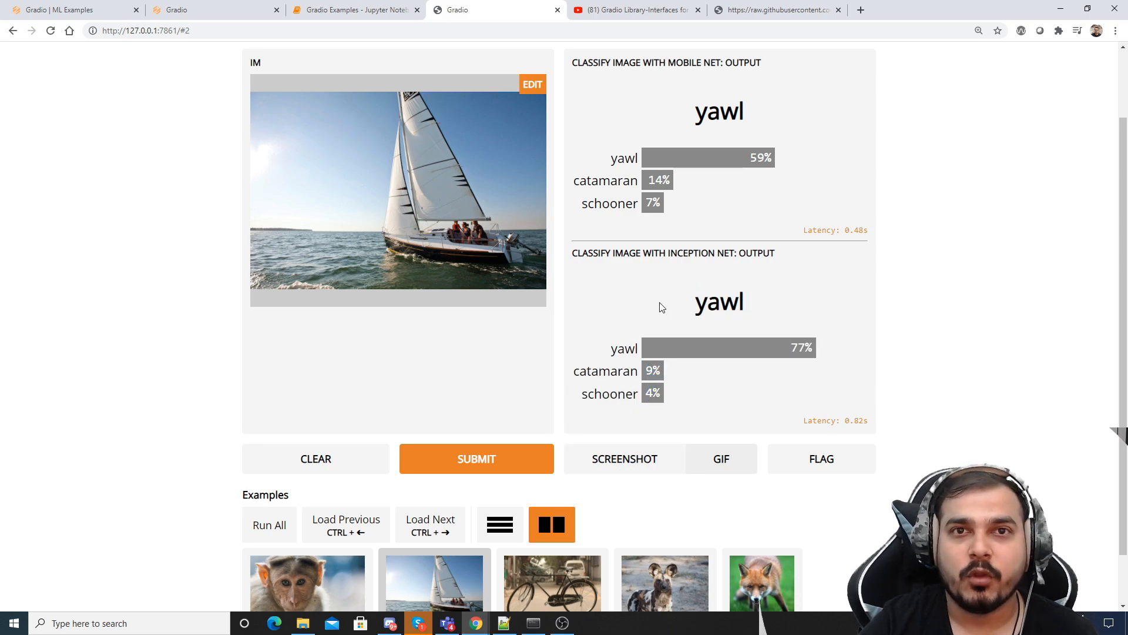
{"action": "scroll", "scroll_direction": "down", "scroll_amount": 3}
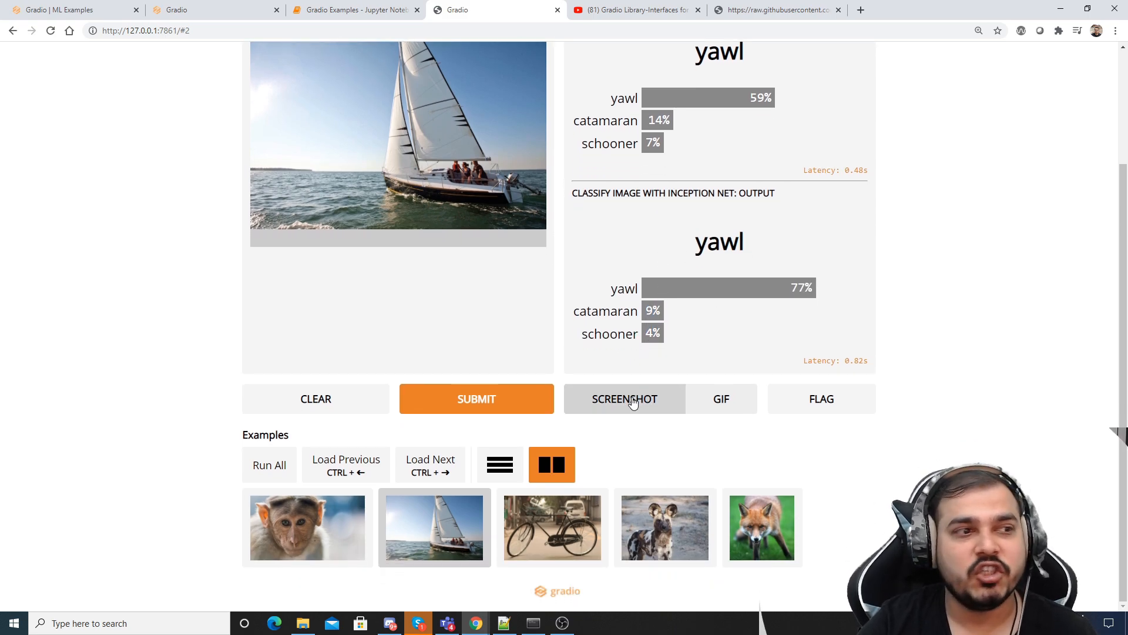
{"action": "left_click", "coordinate": [315, 399]}
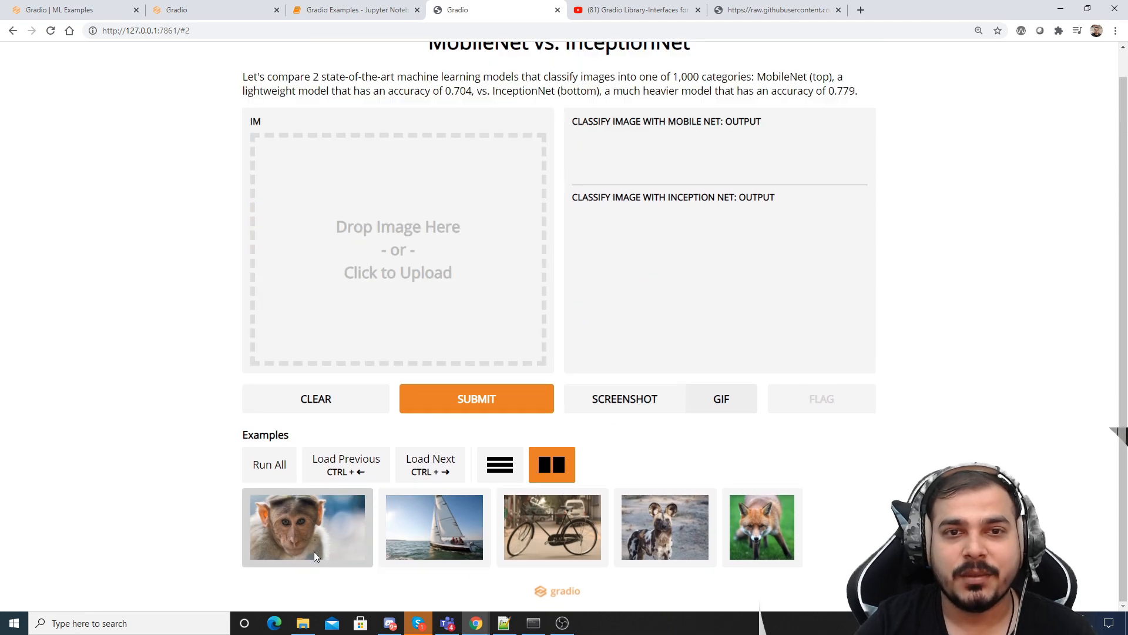
Load the monkey example, review macaque predictions (96% and 90%), and open the photo for editing
{"action": "left_click", "coordinate": [307, 527]}
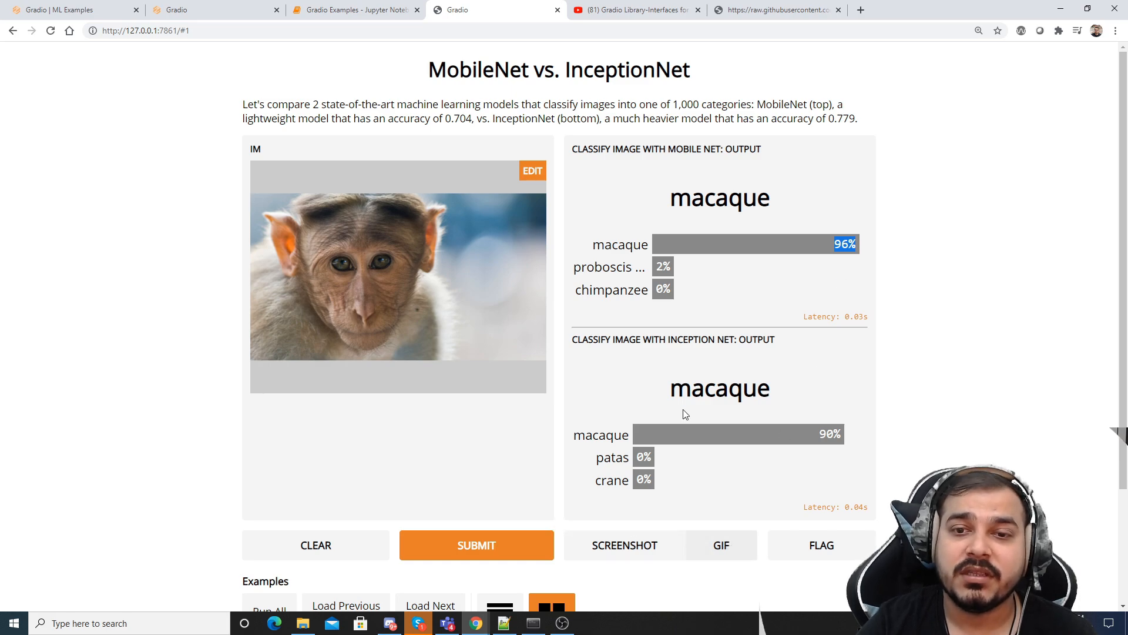
{"action": "mouse_move", "coordinate": [781, 436]}
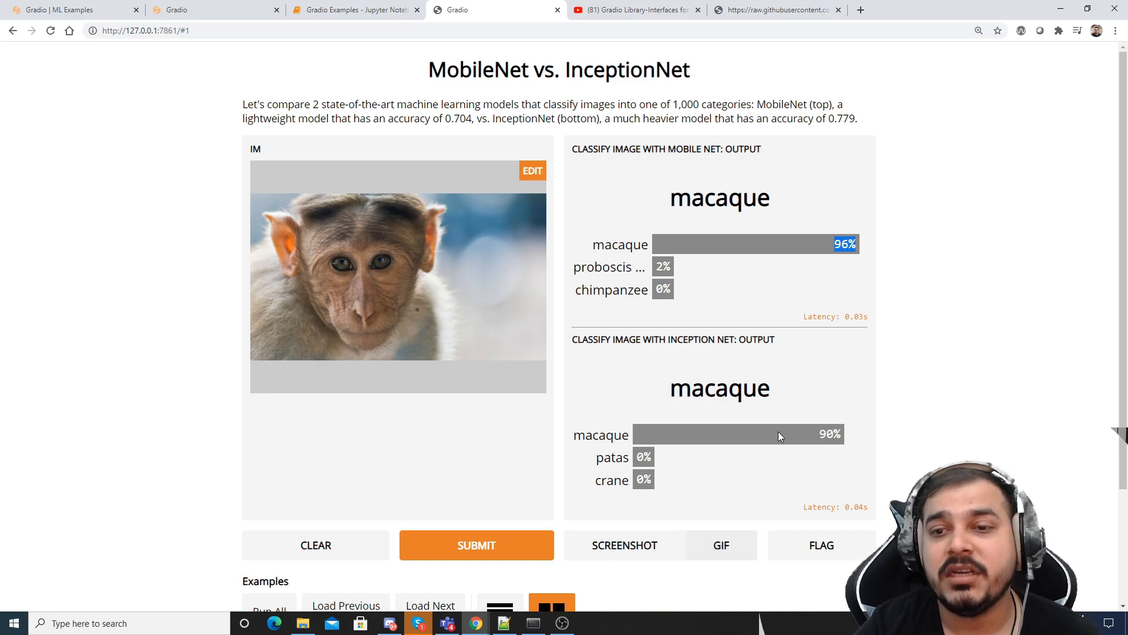
{"action": "mouse_move", "coordinate": [842, 452]}
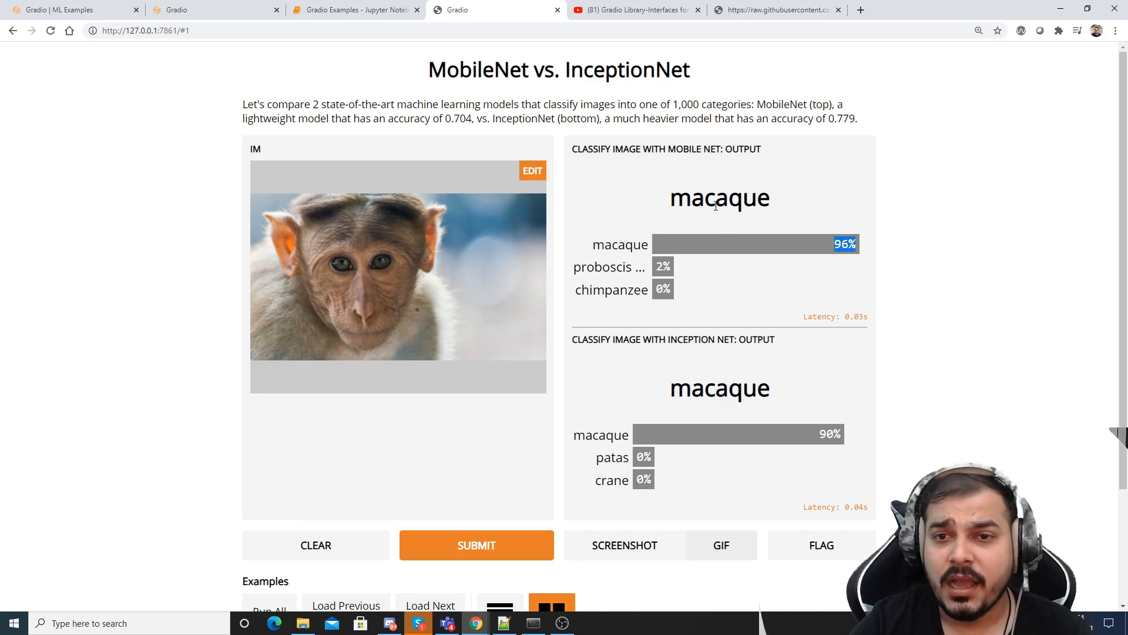
{"action": "double_click", "coordinate": [606, 266]}
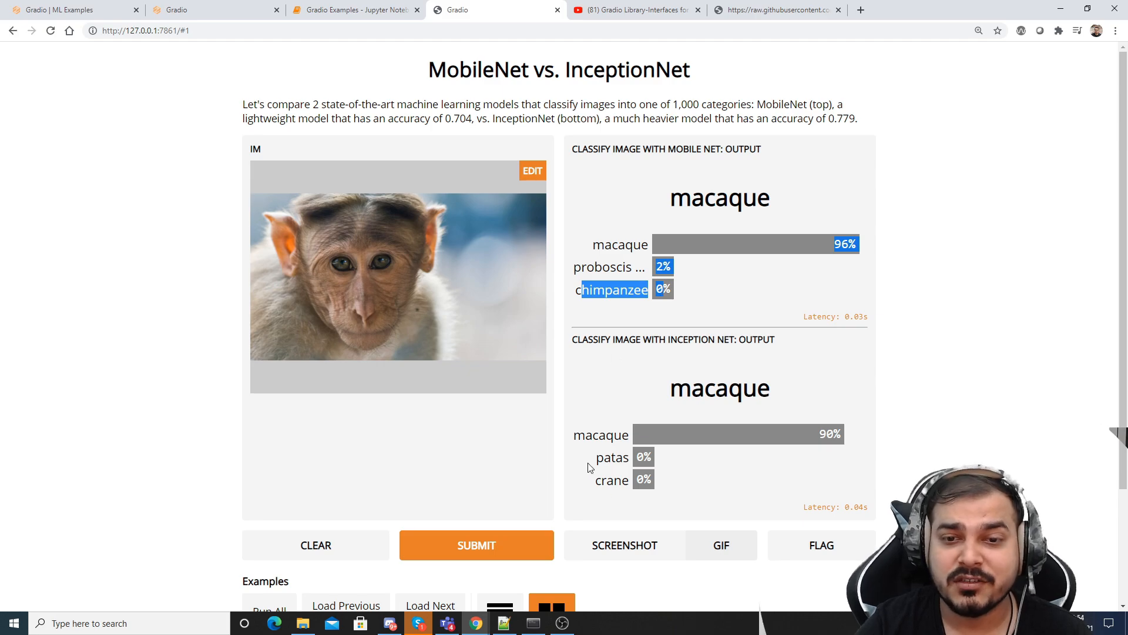
{"action": "scroll", "scroll_direction": "down", "scroll_amount": 3}
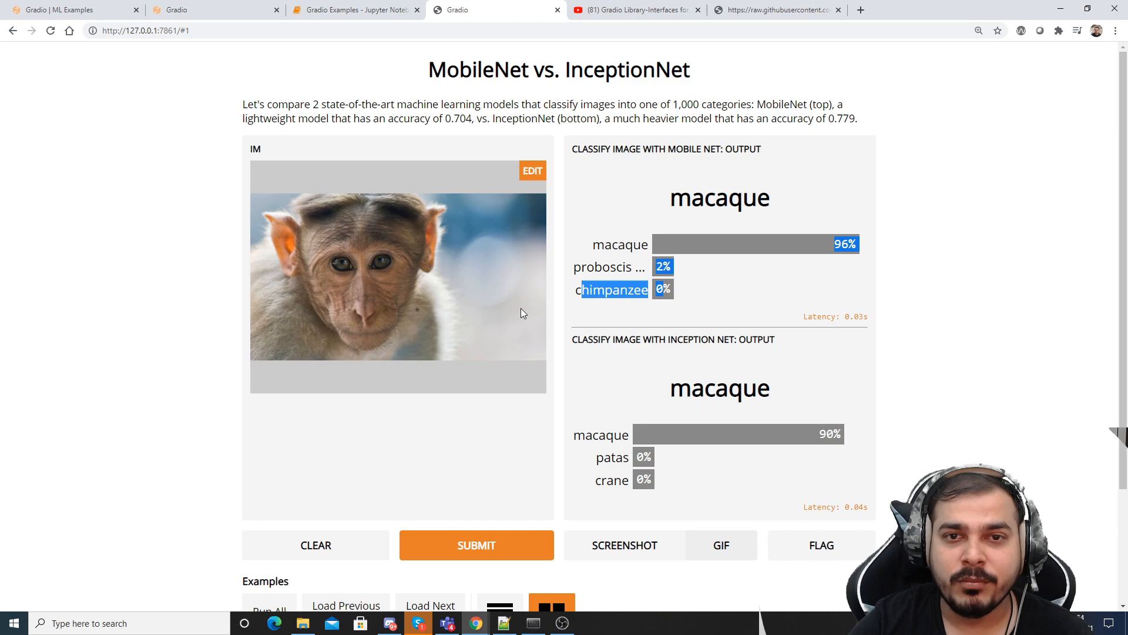
{"action": "mouse_move", "coordinate": [407, 329]}
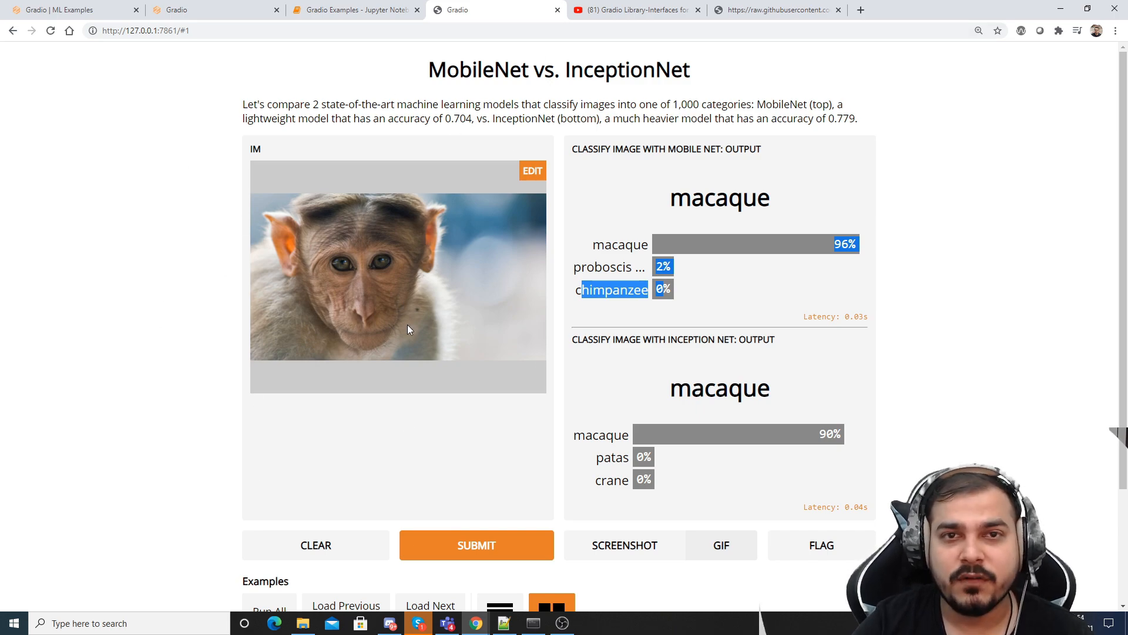
{"action": "mouse_move", "coordinate": [424, 153]}
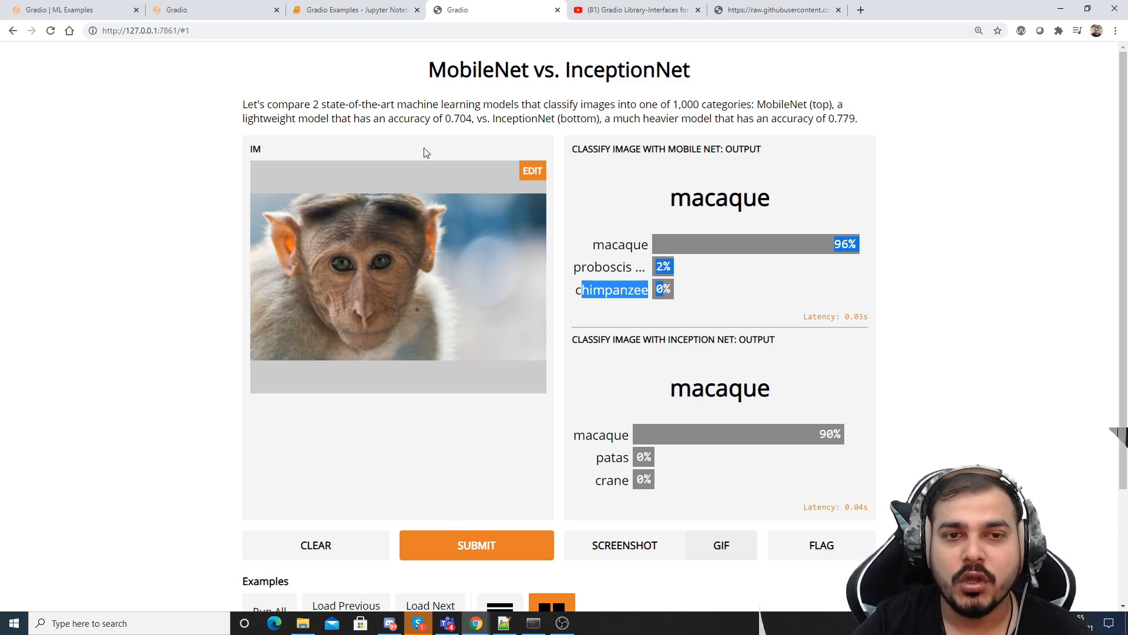
{"action": "left_click", "coordinate": [532, 170]}
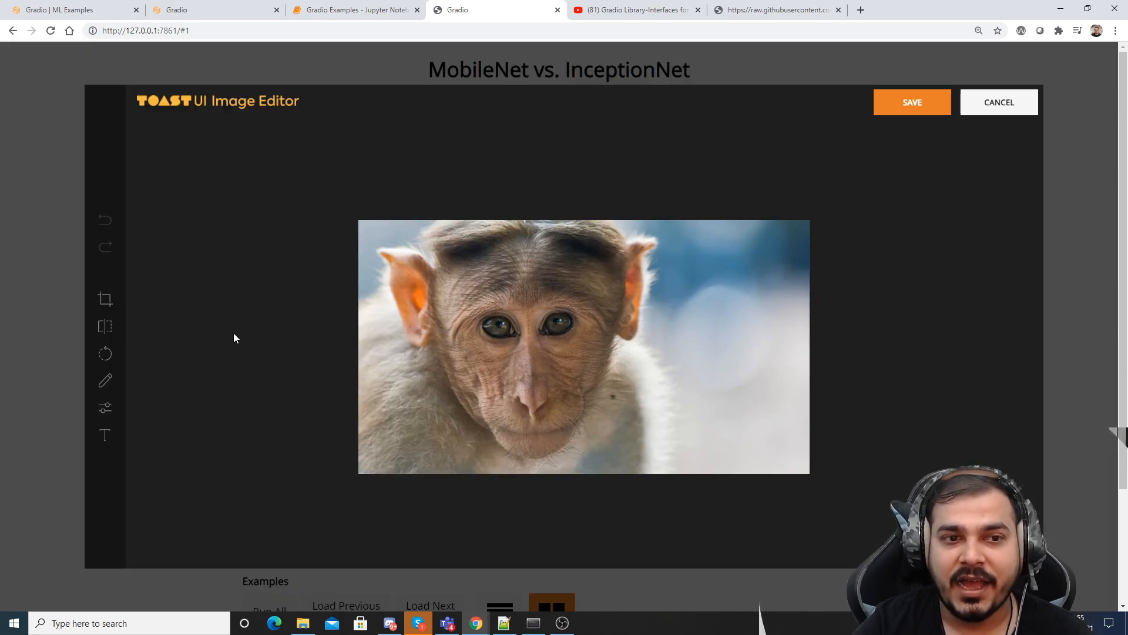
Crop the monkey photo and save it, reclassifying as macaque at 88% and 95%
{"action": "left_click", "coordinate": [105, 298]}
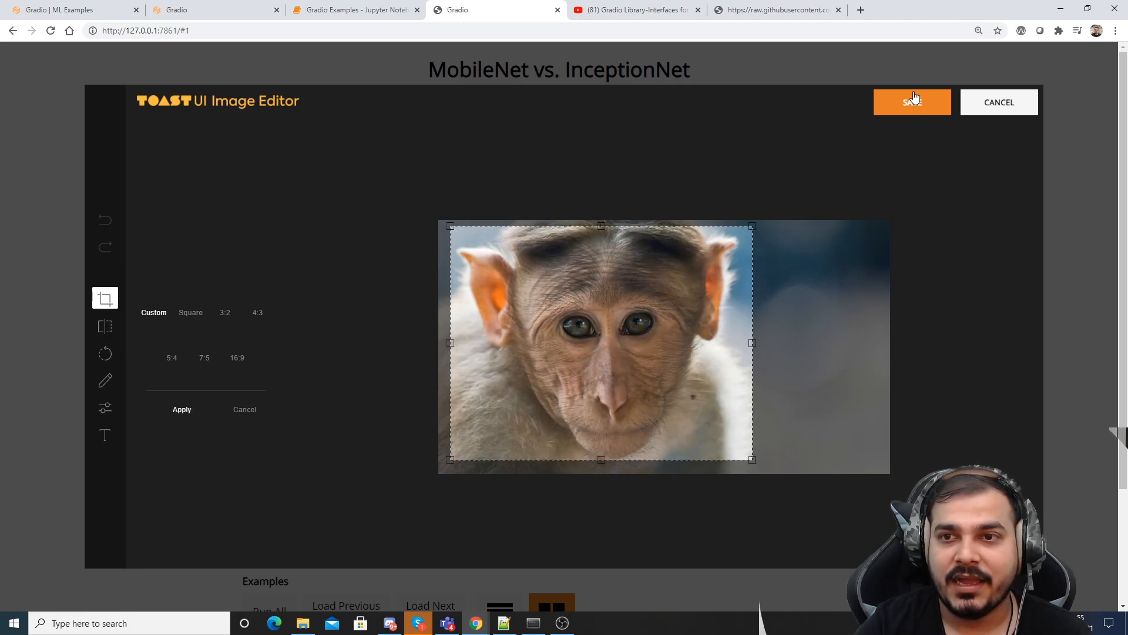
{"action": "left_click", "coordinate": [911, 101]}
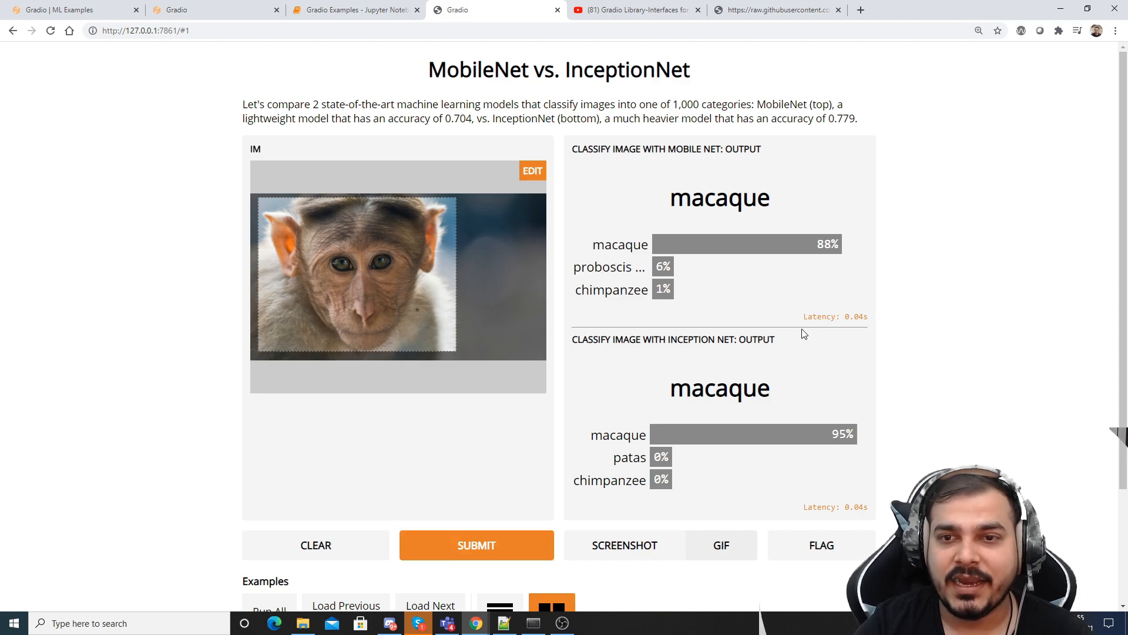
{"action": "mouse_move", "coordinate": [971, 135]}
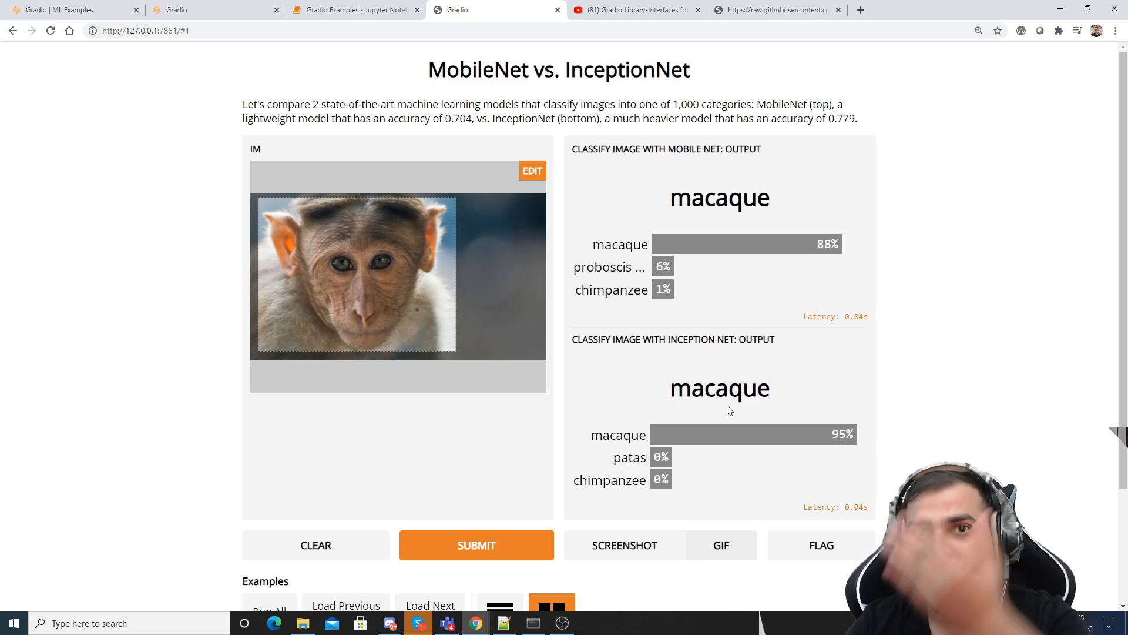
Classify the bicycle example, which both models label tricycle
{"action": "scroll", "scroll_direction": "down", "scroll_amount": 3}
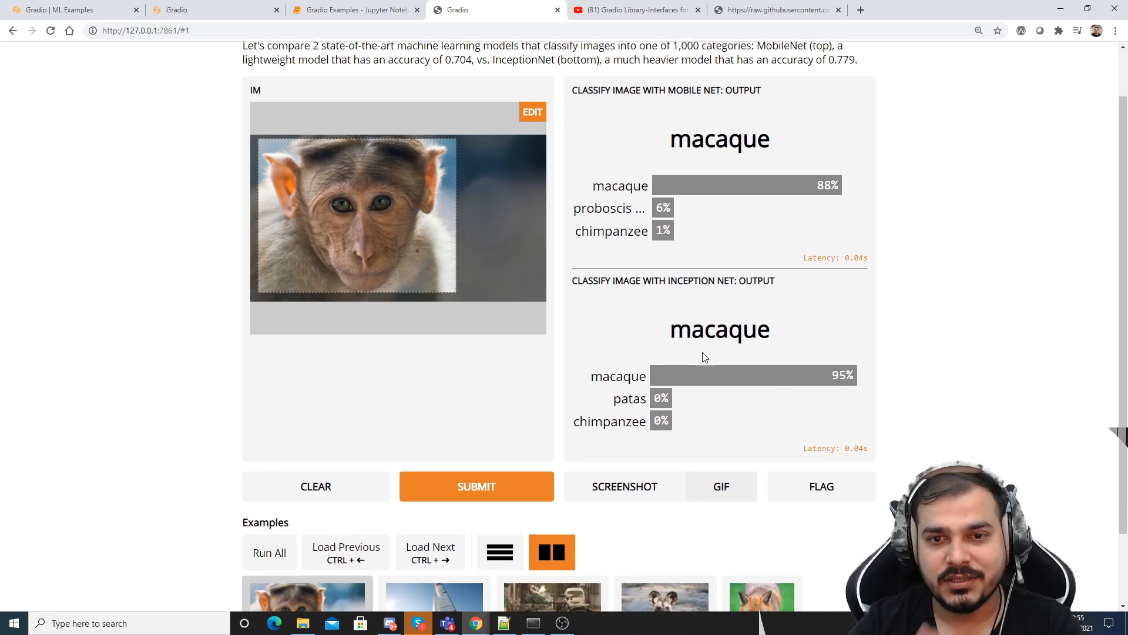
{"action": "scroll", "scroll_direction": "down", "scroll_amount": 3}
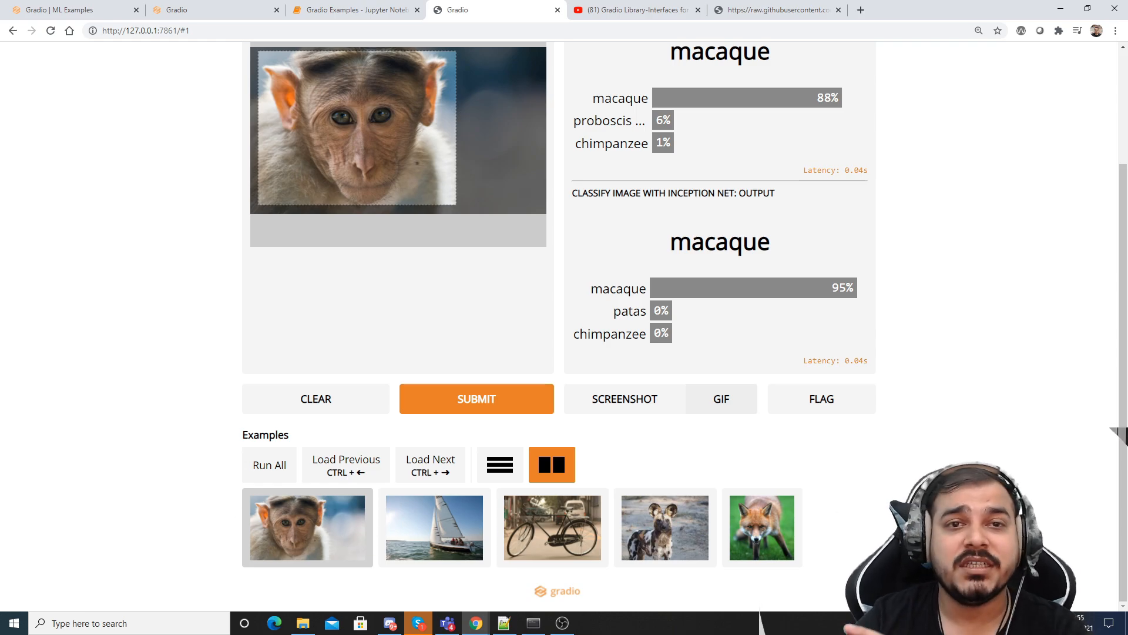
{"action": "left_click", "coordinate": [430, 465]}
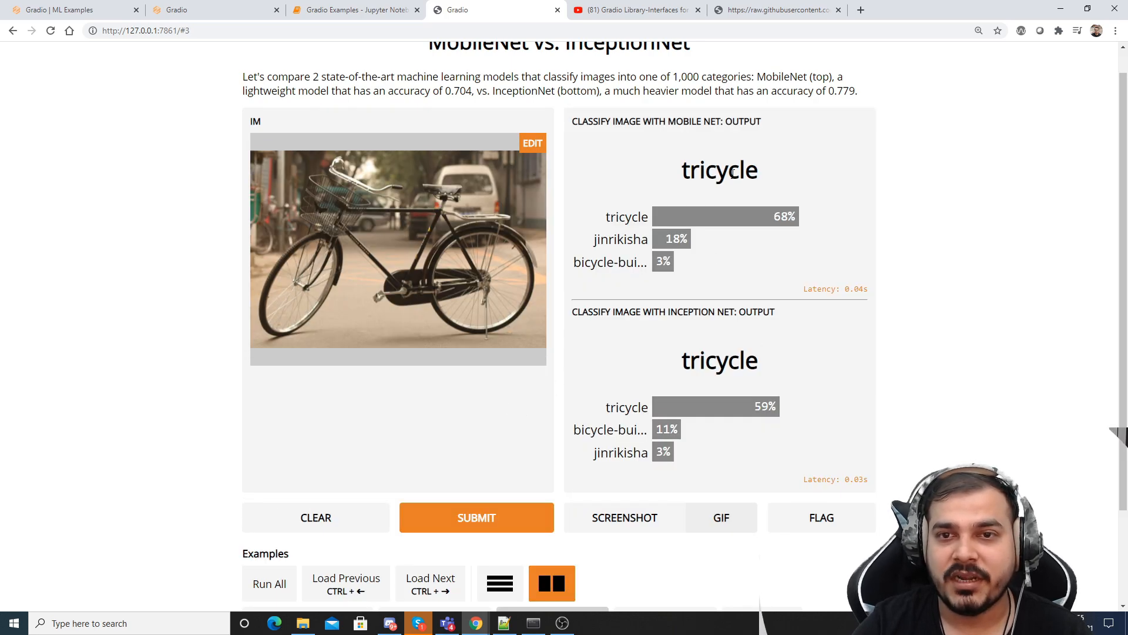
{"action": "scroll", "scroll_direction": "down", "scroll_amount": 3}
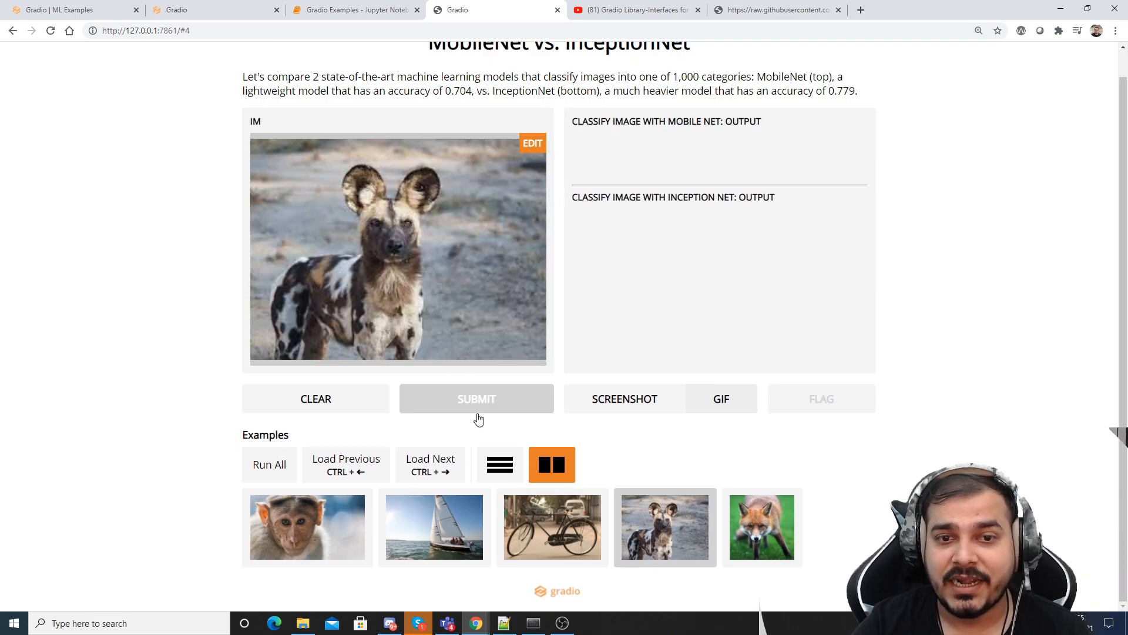
Classify the African hunting dog and red fox examples, then return to the notebook
{"action": "left_click", "coordinate": [476, 398]}
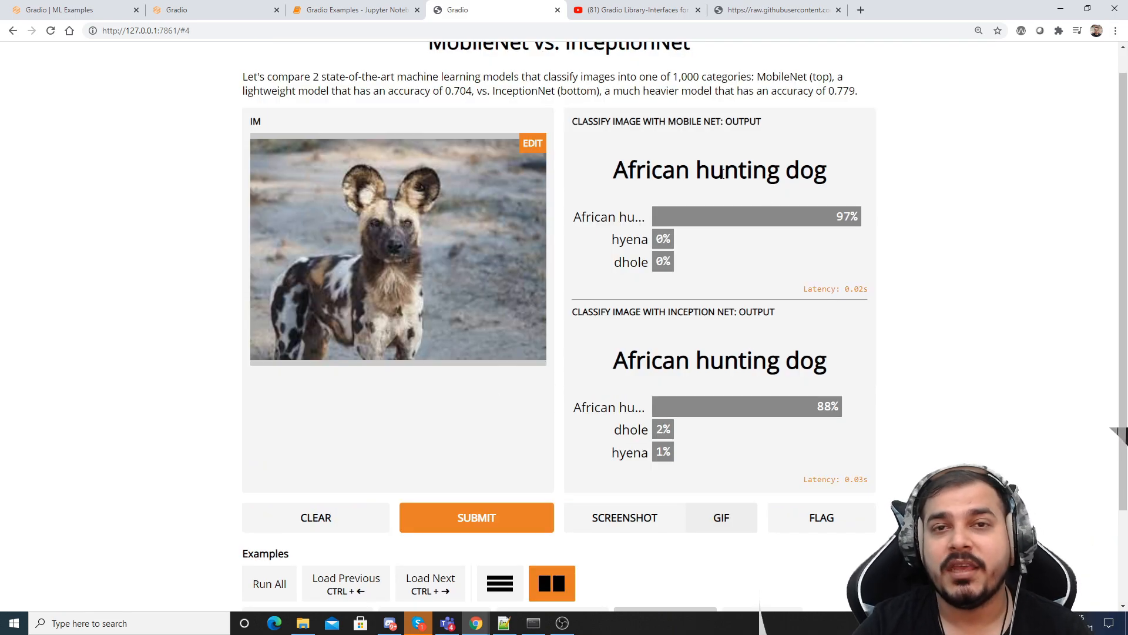
{"action": "scroll", "scroll_direction": "down", "scroll_amount": 3}
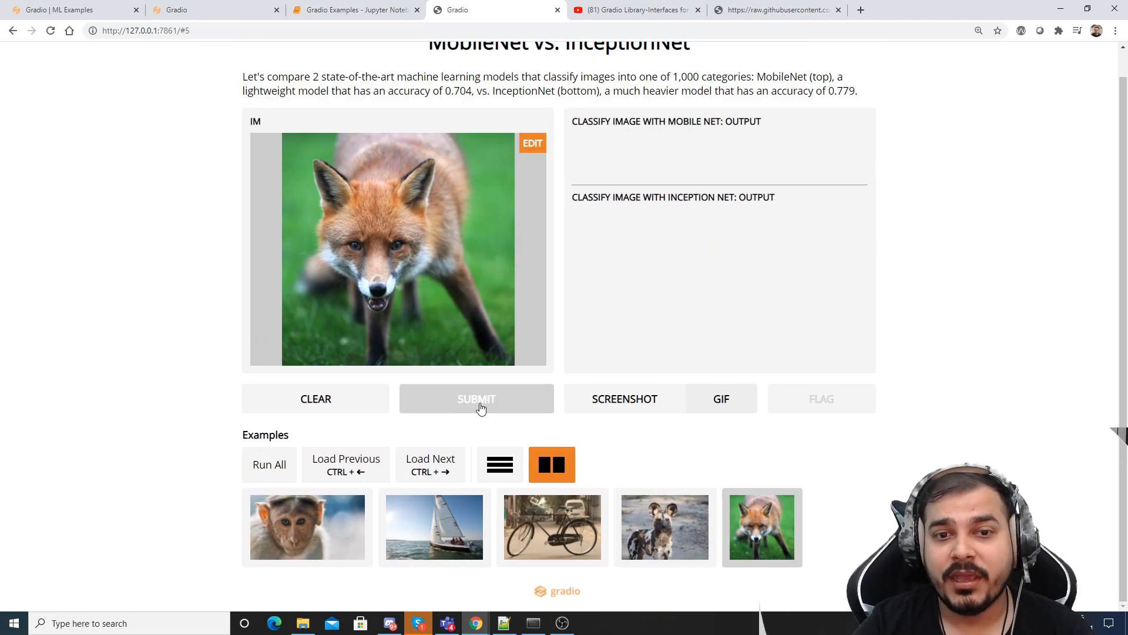
{"action": "left_click", "coordinate": [475, 398]}
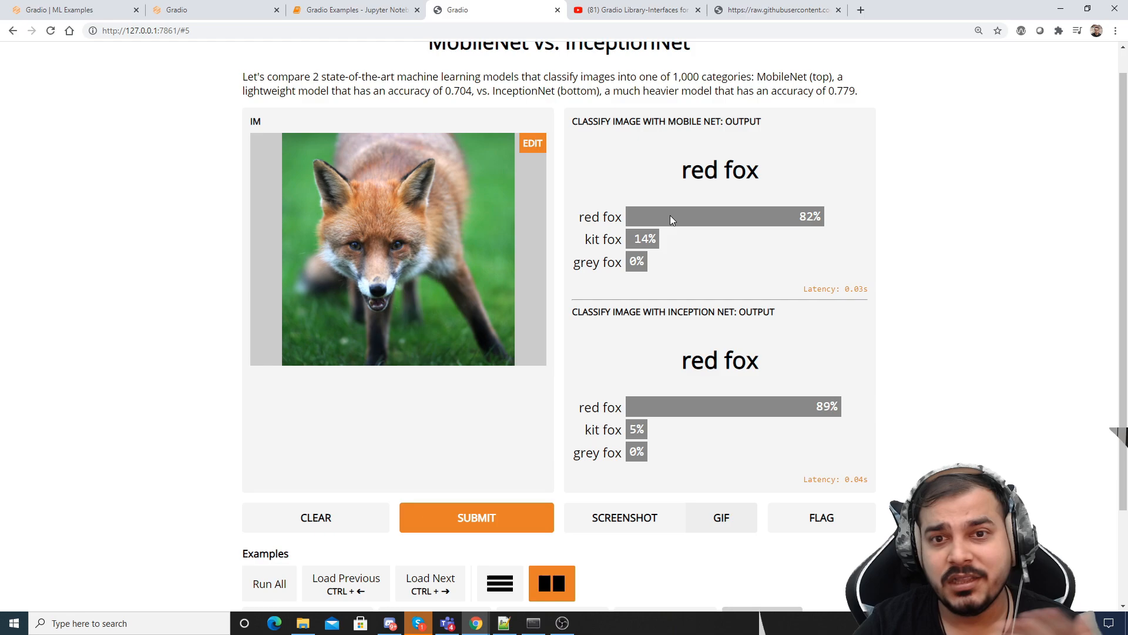
{"action": "scroll", "scroll_direction": "down", "scroll_amount": 3}
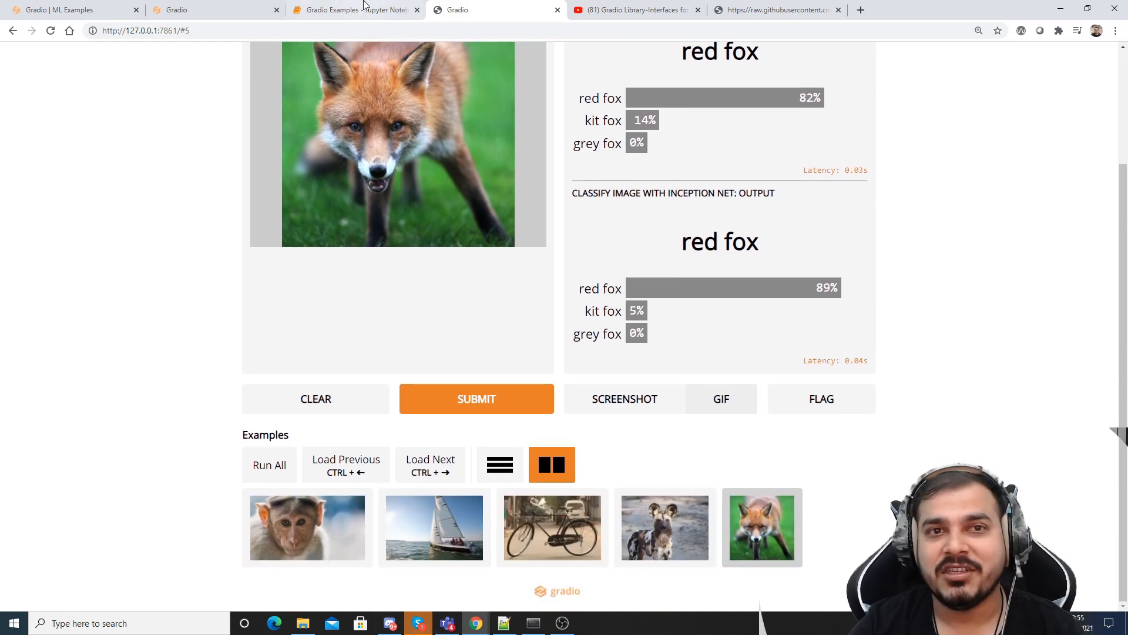
{"action": "left_click", "coordinate": [353, 9]}
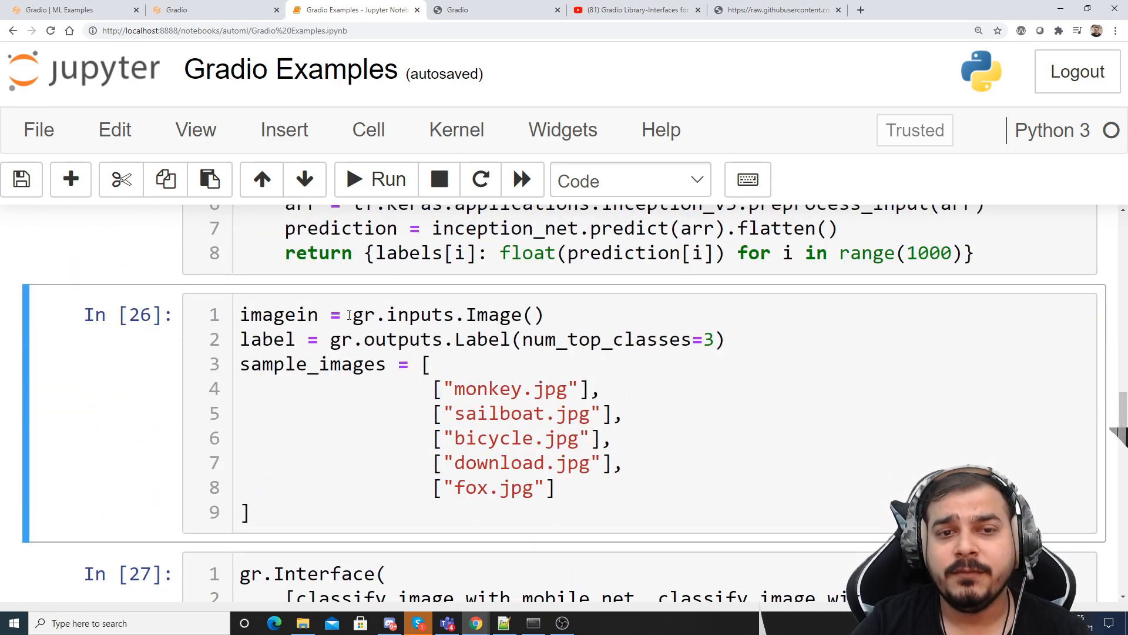
{"action": "double_click", "coordinate": [446, 314]}
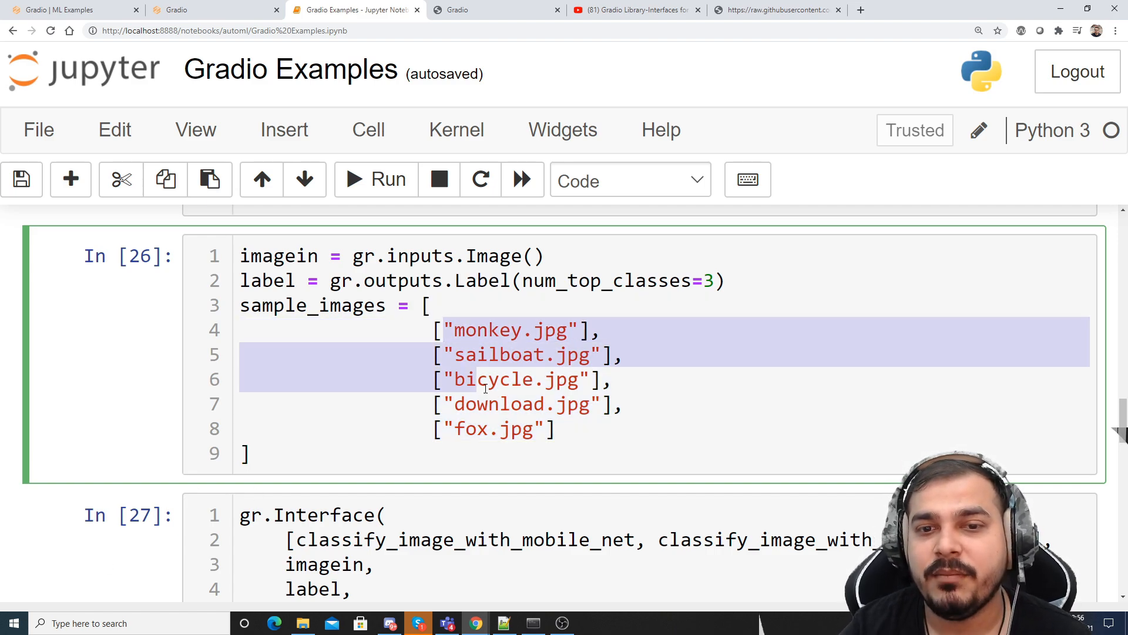
{"action": "left_click_drag", "start_coordinate": [468, 379], "coordinate": [548, 429]}
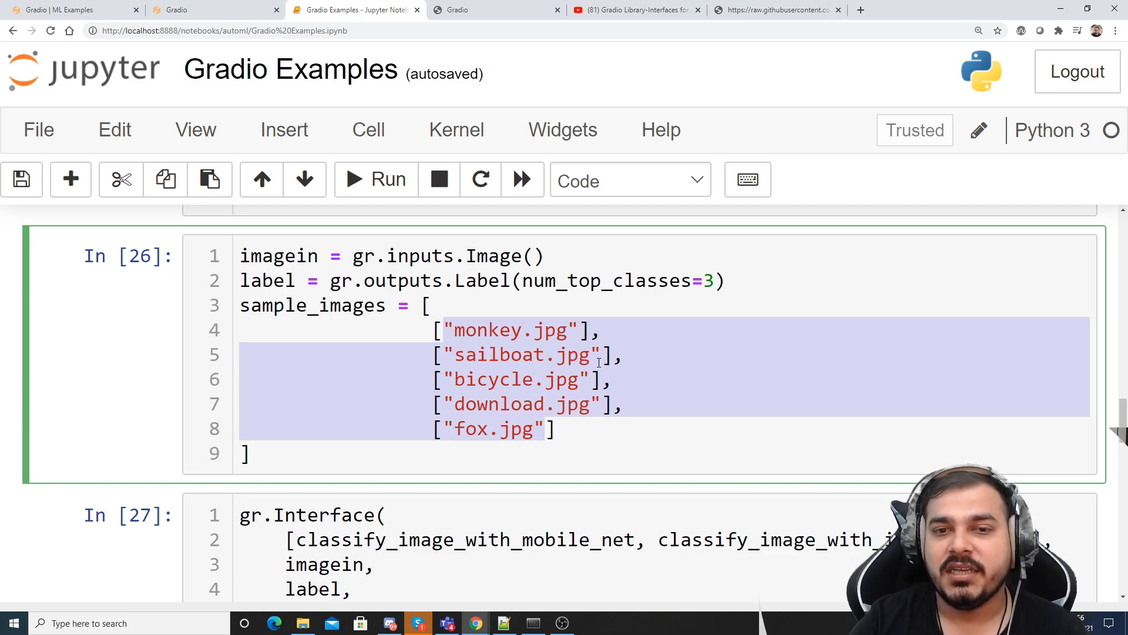
{"action": "mouse_move", "coordinate": [44, 96]}
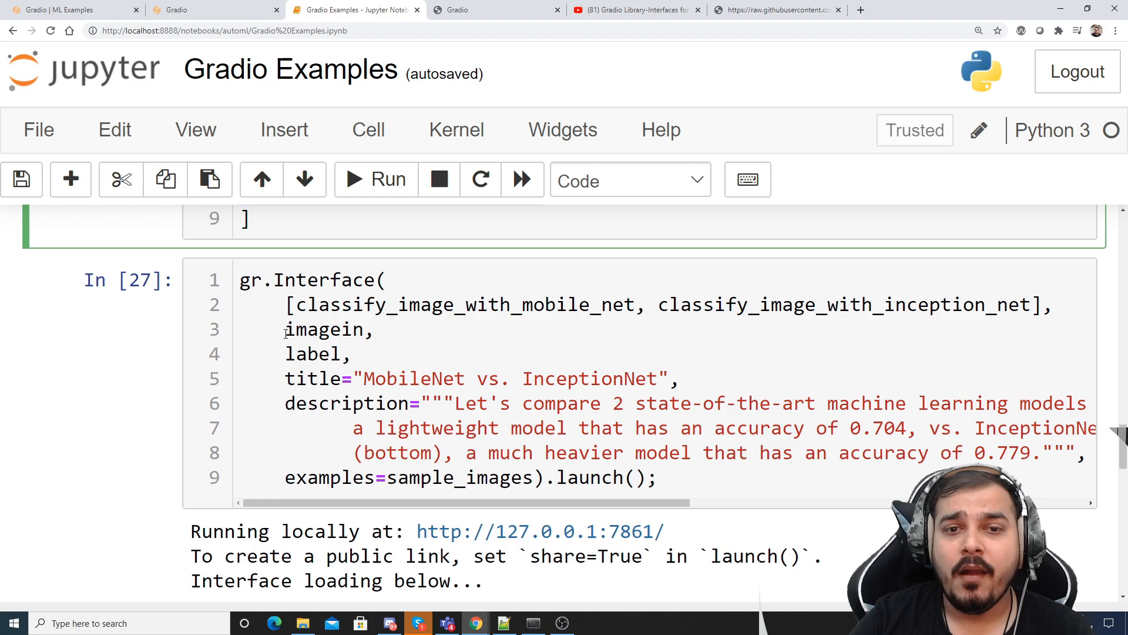
Review the Interface cell's two classifier functions and sample_images examples, then return to the Gradio tab
{"action": "double_click", "coordinate": [309, 280]}
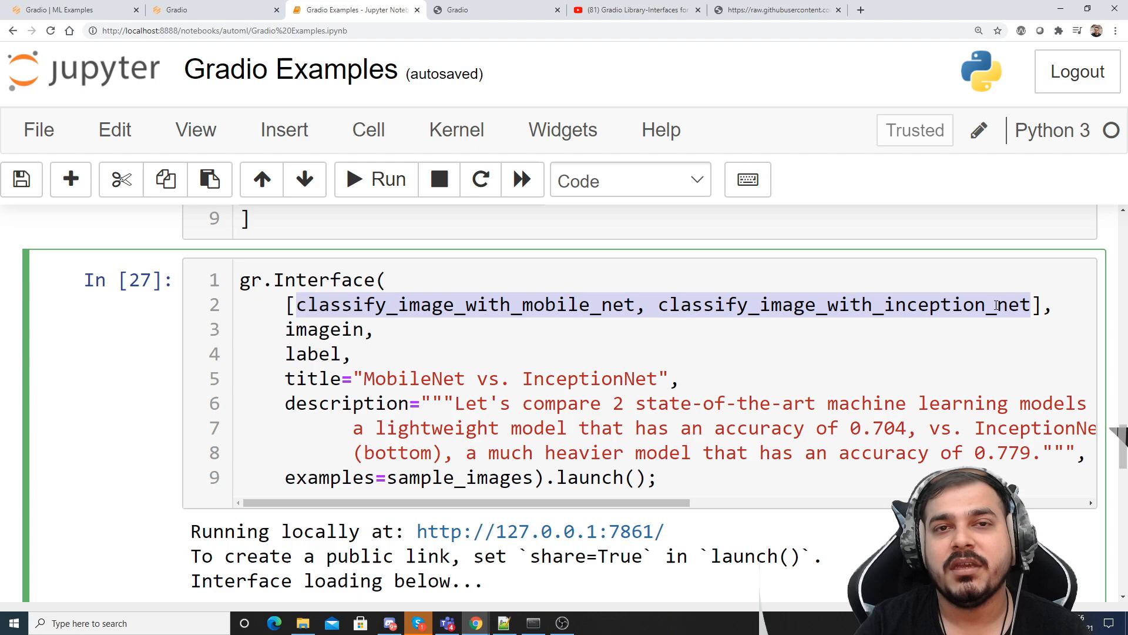
{"action": "scroll", "scroll_direction": "down", "scroll_amount": 3}
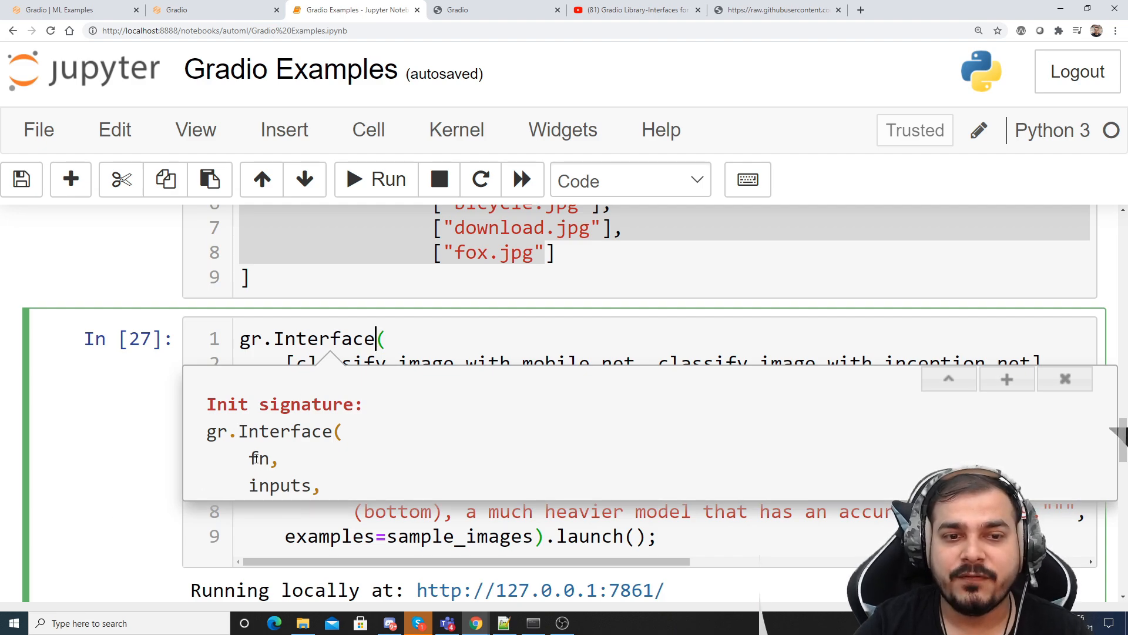
{"action": "double_click", "coordinate": [259, 458]}
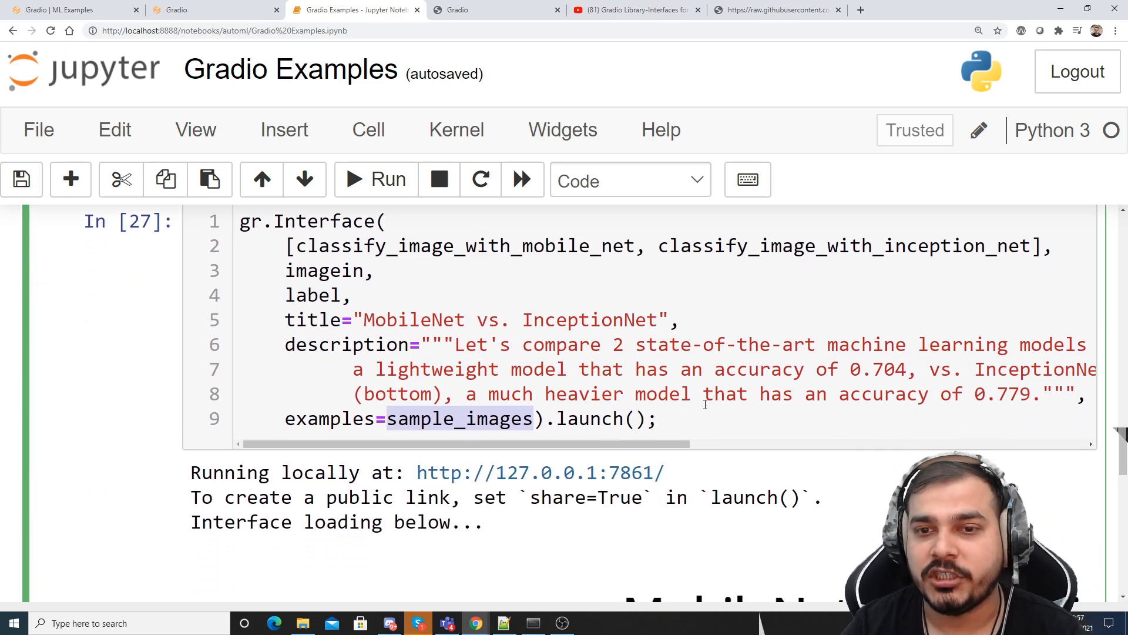
{"action": "left_click", "coordinate": [497, 10]}
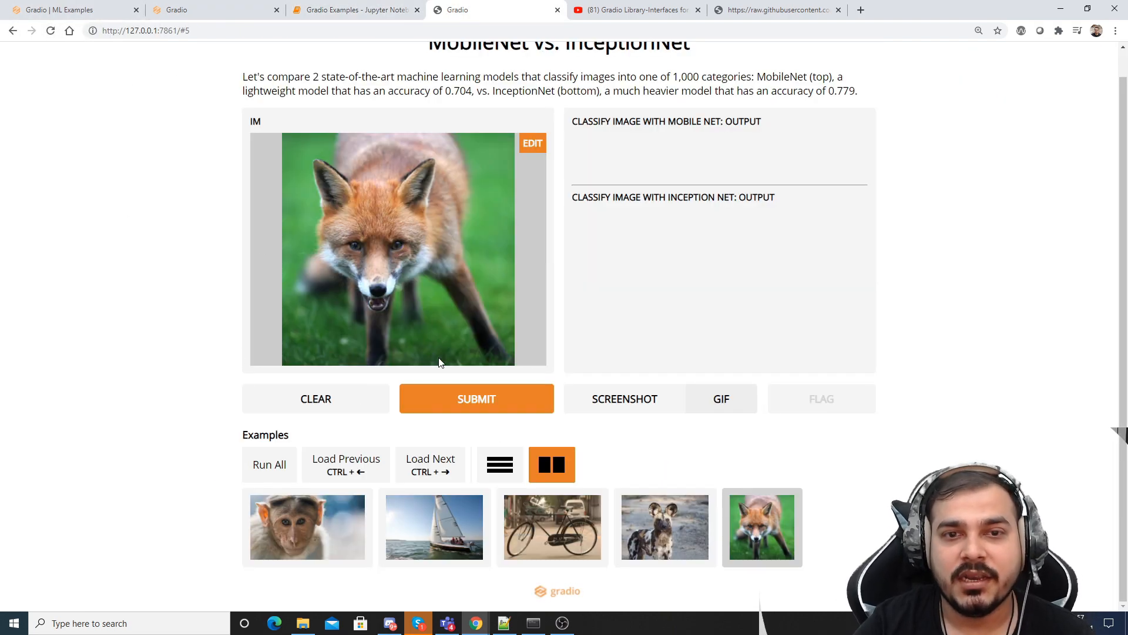
Clear the input, then load the monkey and sailboat examples
{"action": "left_click", "coordinate": [315, 398]}
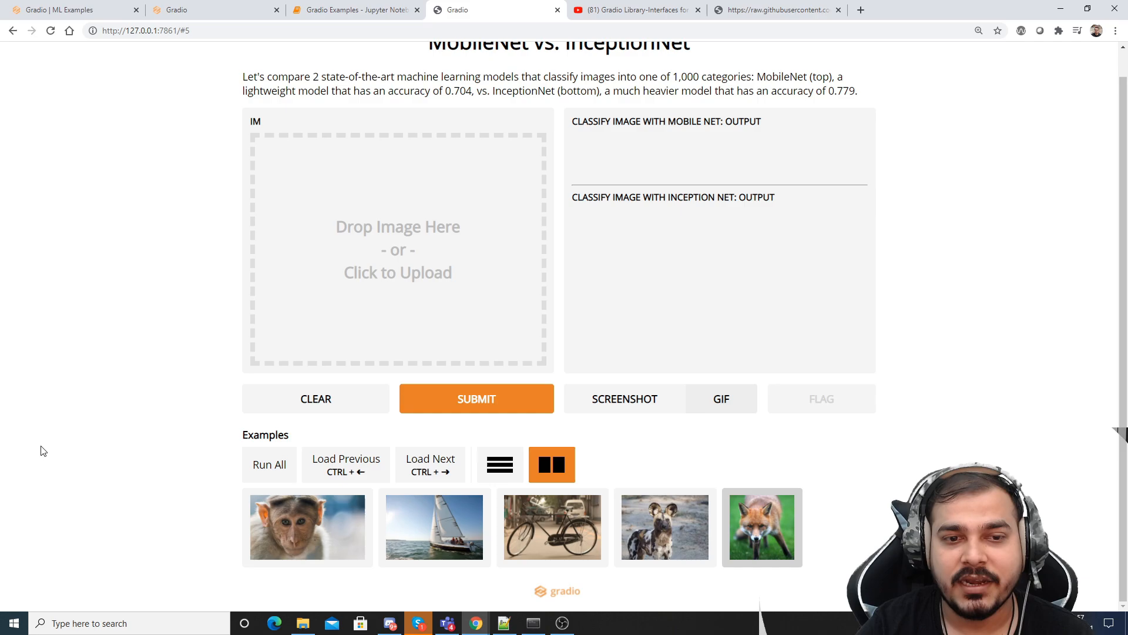
{"action": "left_click", "coordinate": [307, 526]}
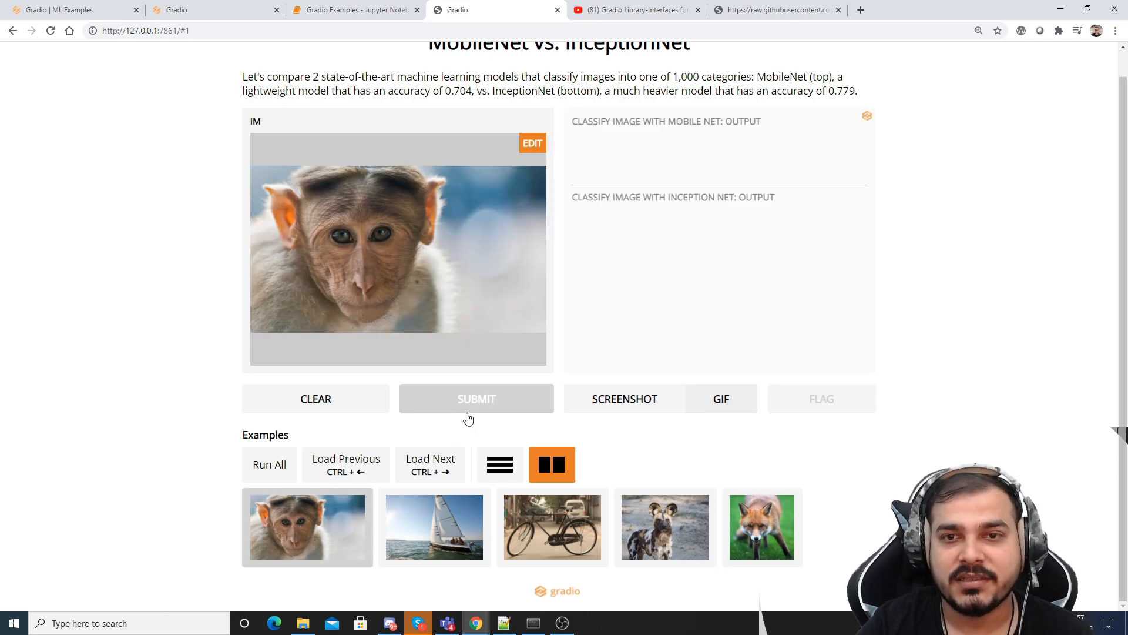
{"action": "left_click", "coordinate": [476, 399]}
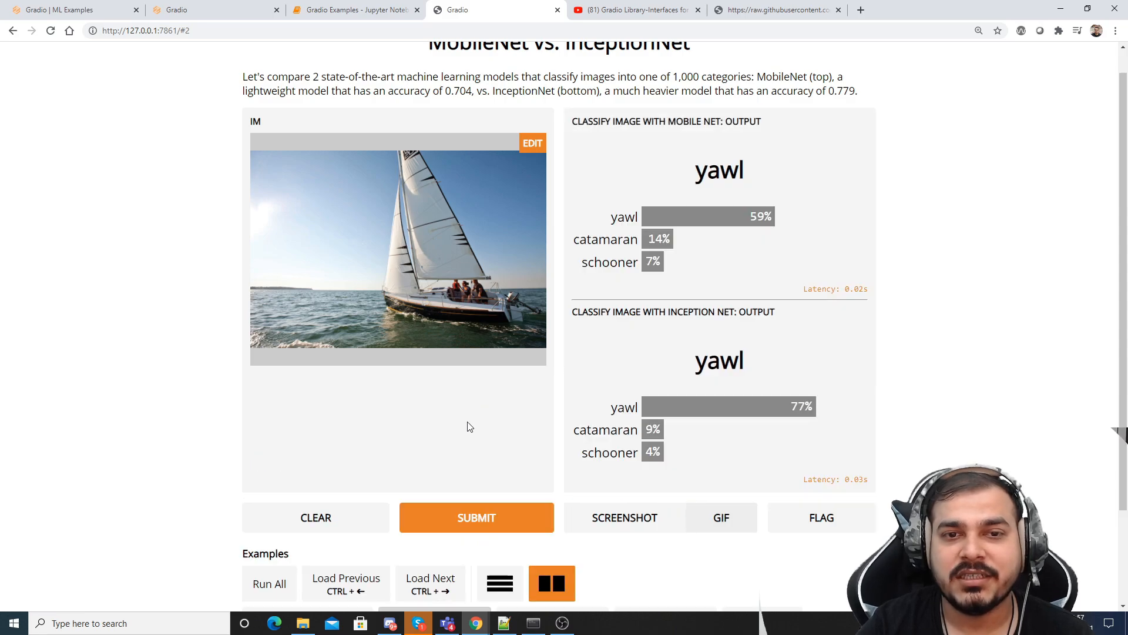
Classify the bicycle and African hunting dog examples with both models
{"action": "scroll", "scroll_direction": "down", "scroll_amount": 3}
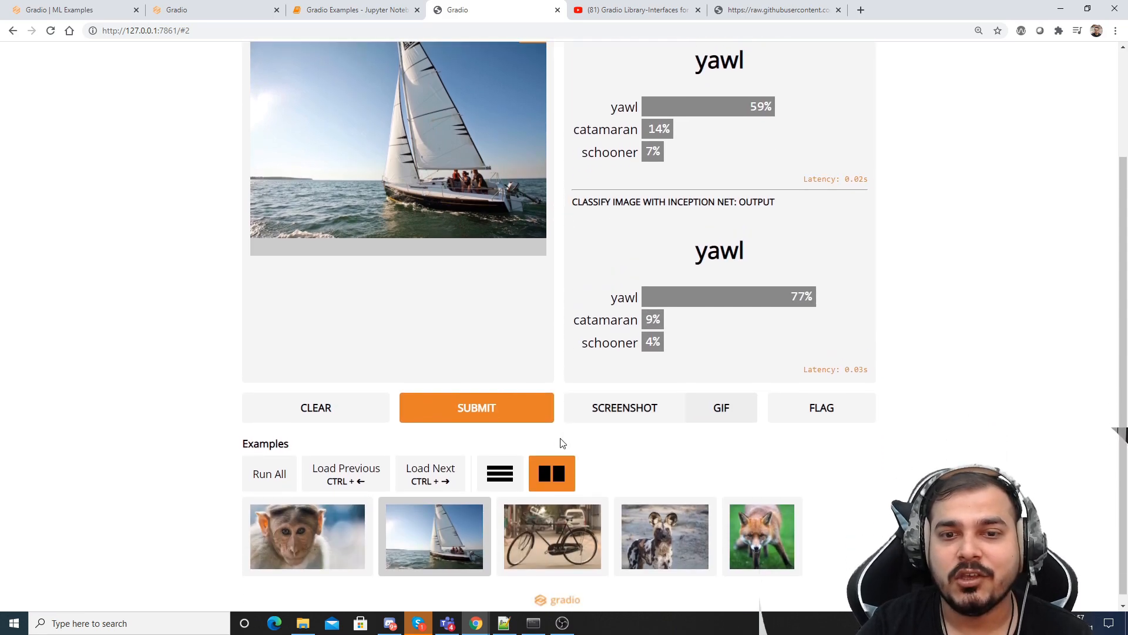
{"action": "left_click", "coordinate": [552, 536]}
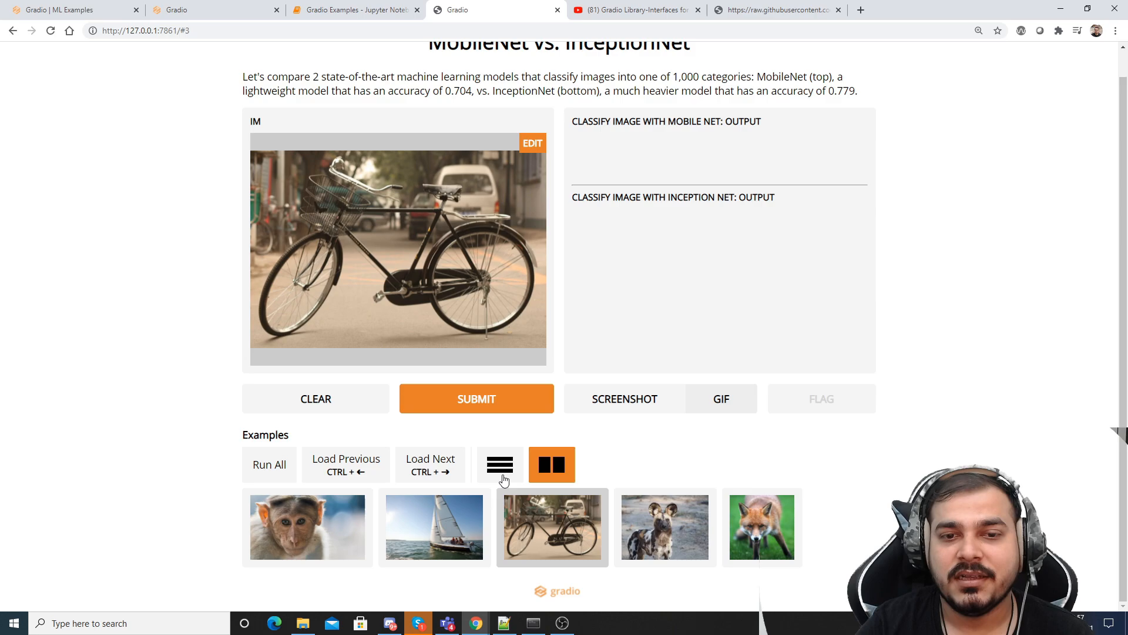
{"action": "left_click", "coordinate": [476, 398]}
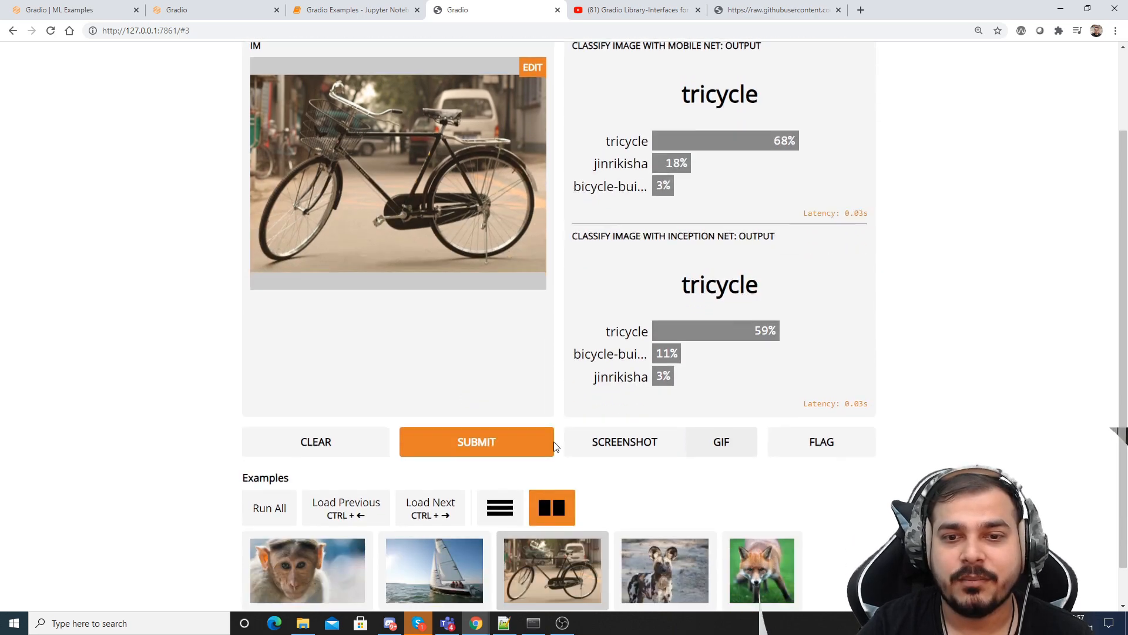
{"action": "left_click", "coordinate": [664, 571]}
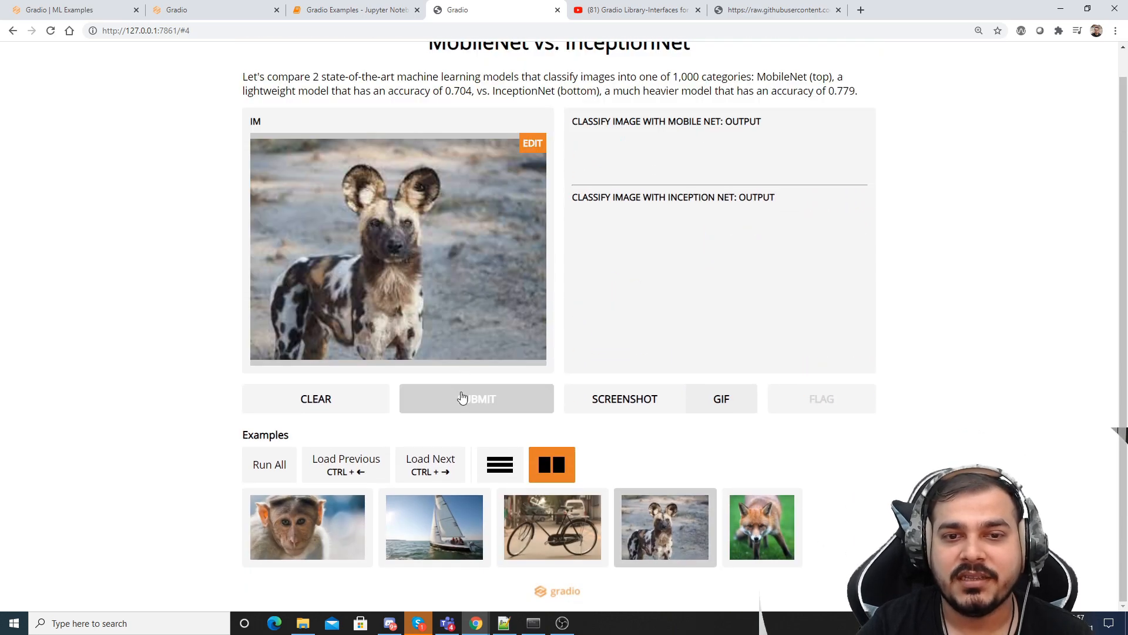
{"action": "left_click", "coordinate": [477, 398]}
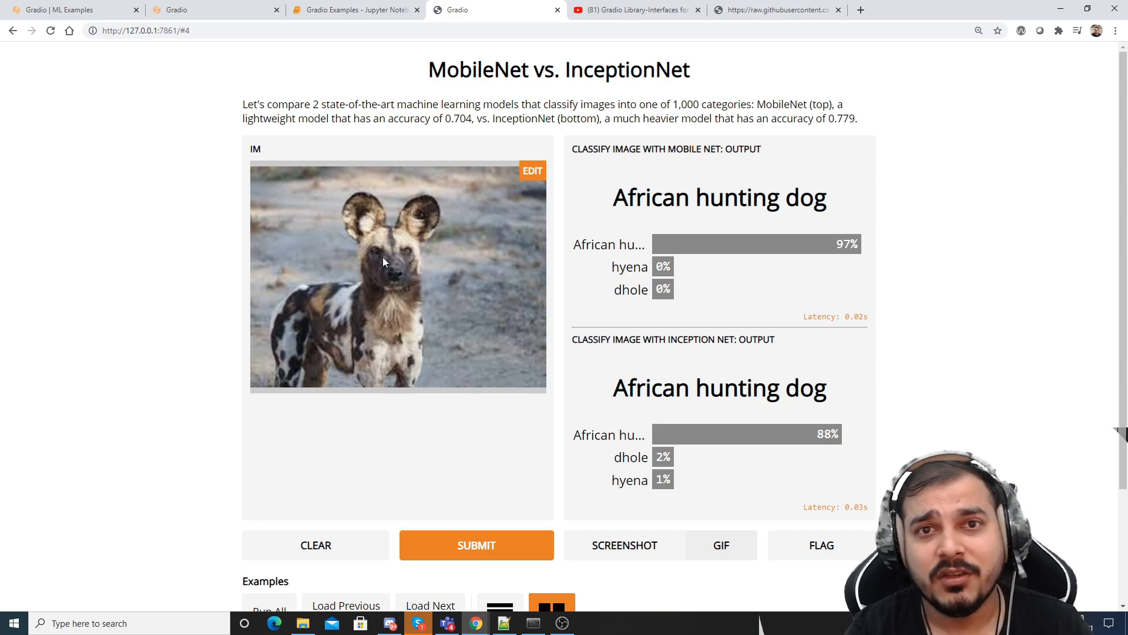
{"action": "scroll", "scroll_direction": "down", "scroll_amount": 3}
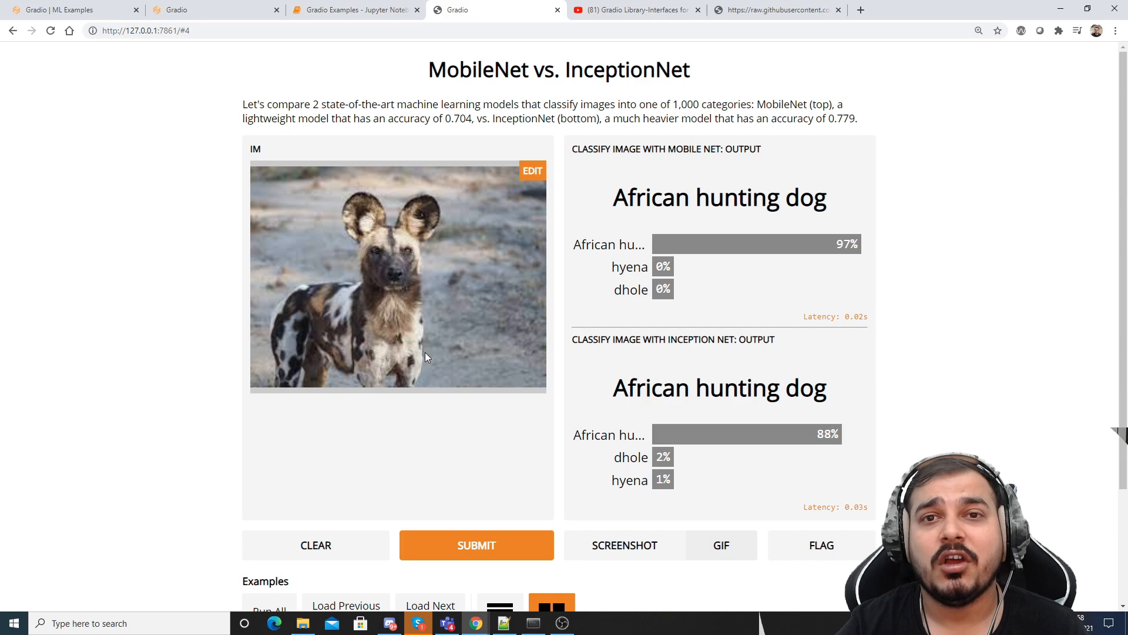
{"action": "mouse_move", "coordinate": [423, 358]}
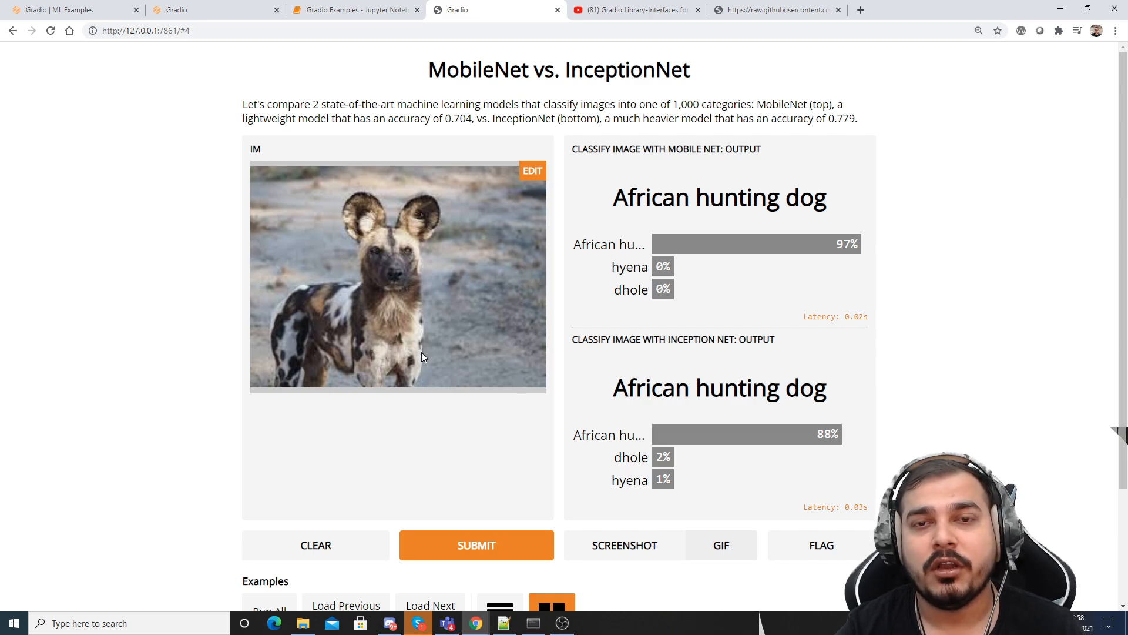